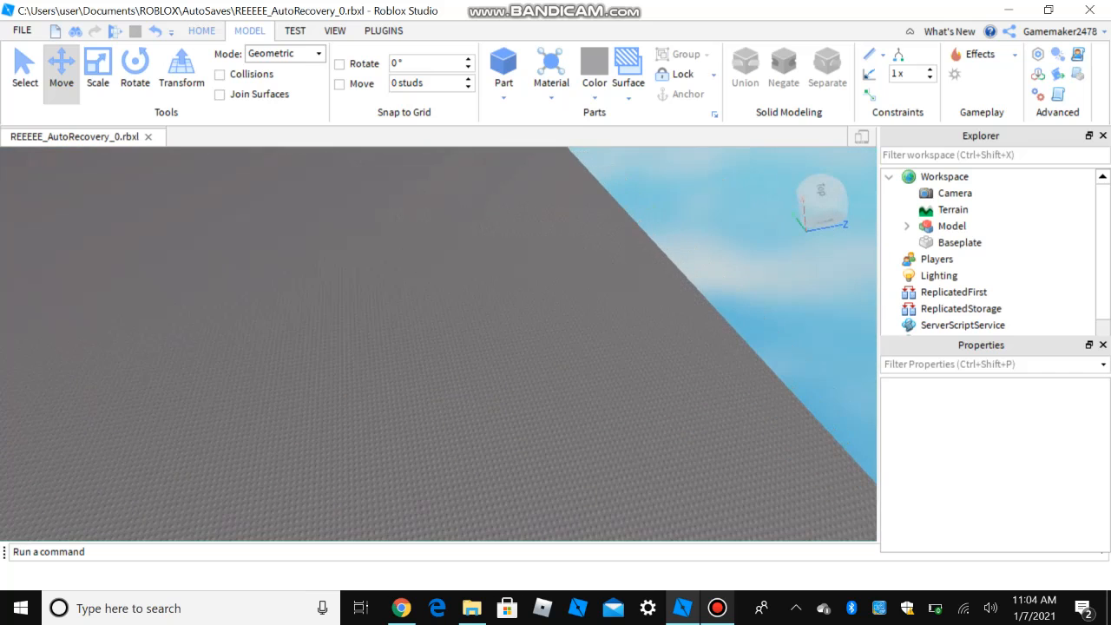
- Insert a VehicleSeat into the Workspace by searching 'veh' in the insert-object list
click(201, 31)
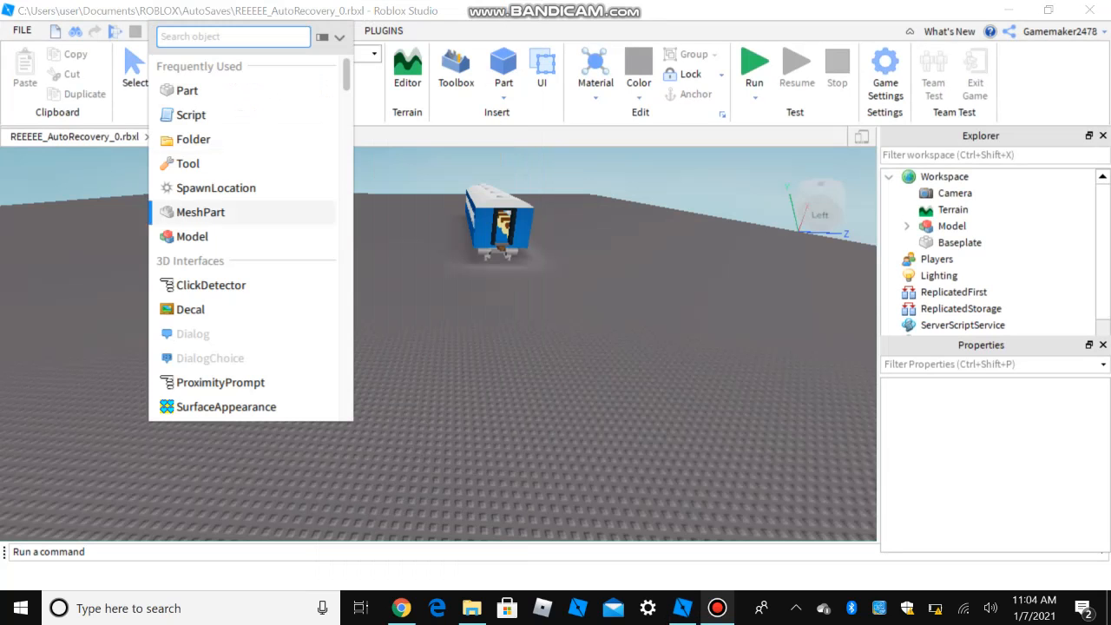
text(veh)
text(b)
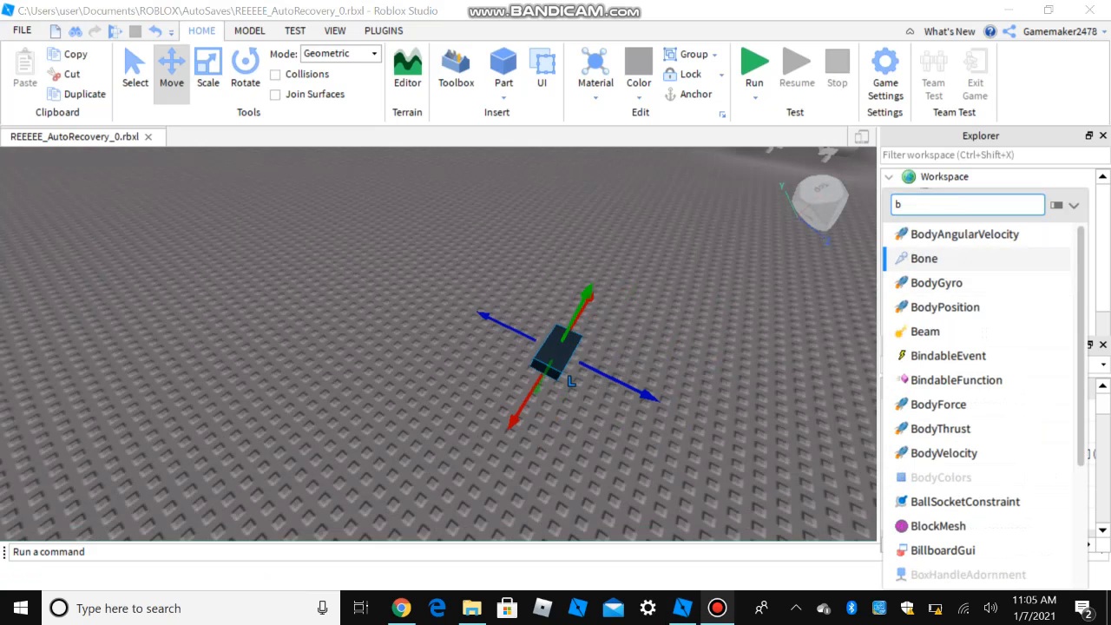
- Add a BodyVelocity under the VehicleSeat and set its MaxForce X and Z to inf
click(944, 306)
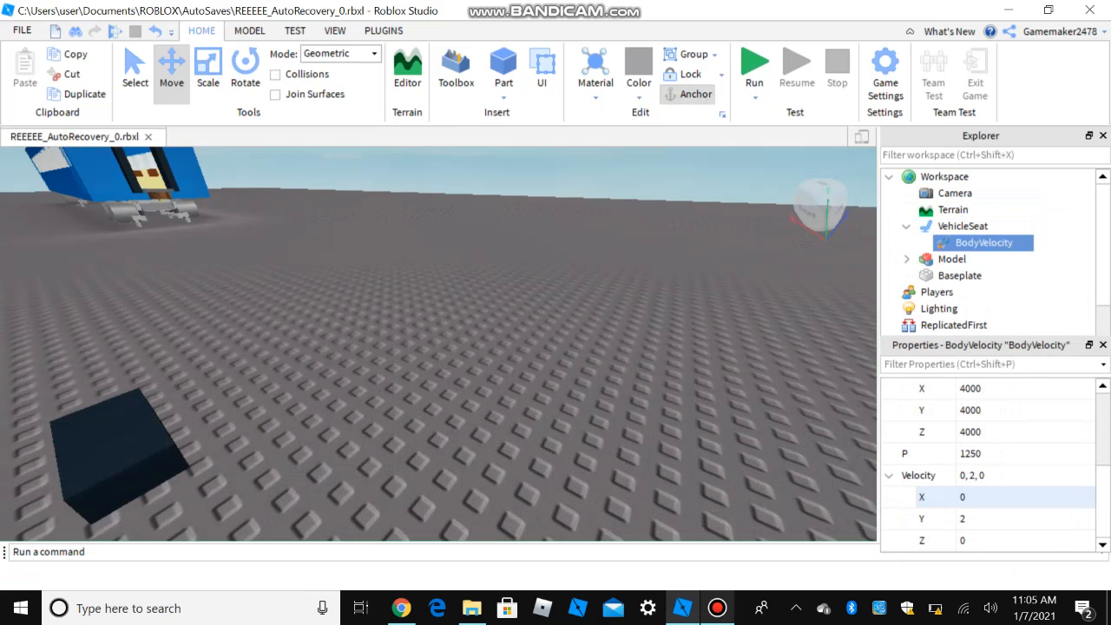
click(1024, 453)
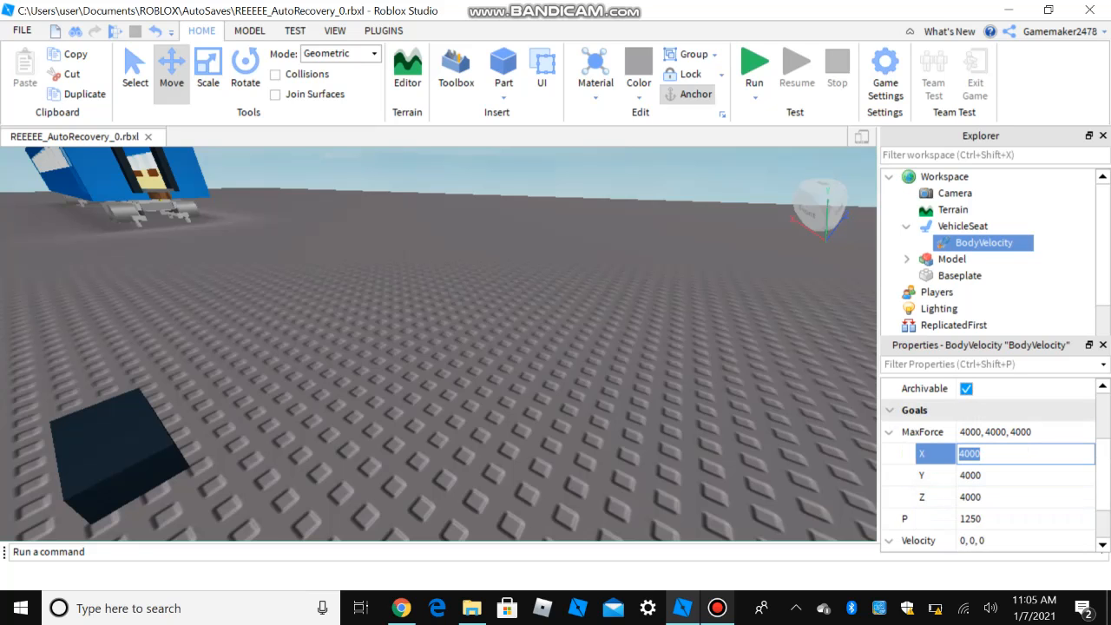
text(inf)
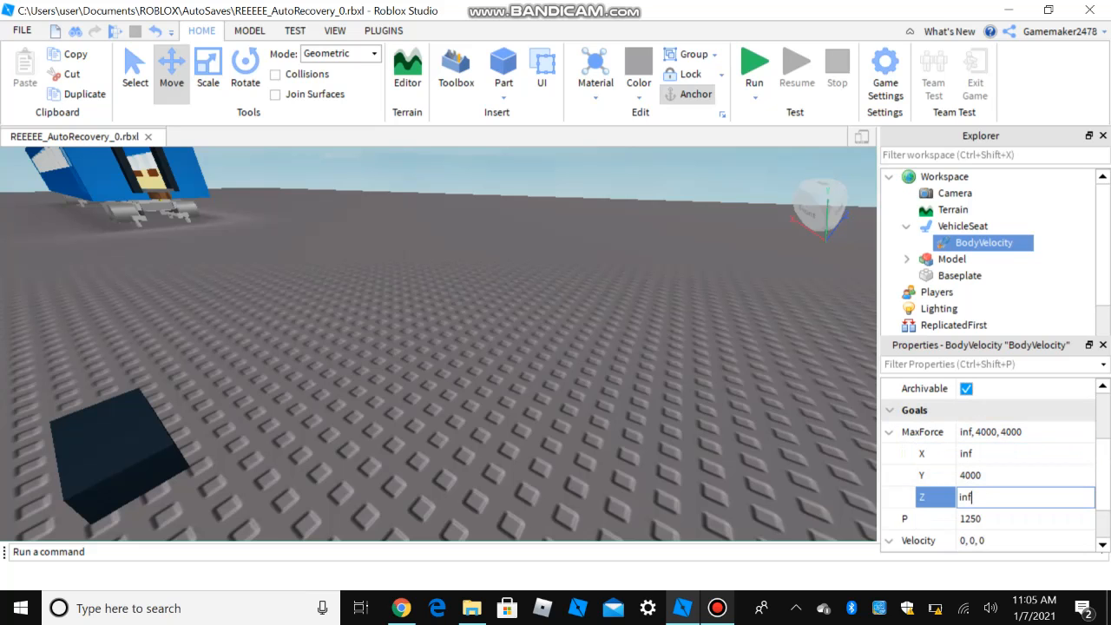
key(Return)
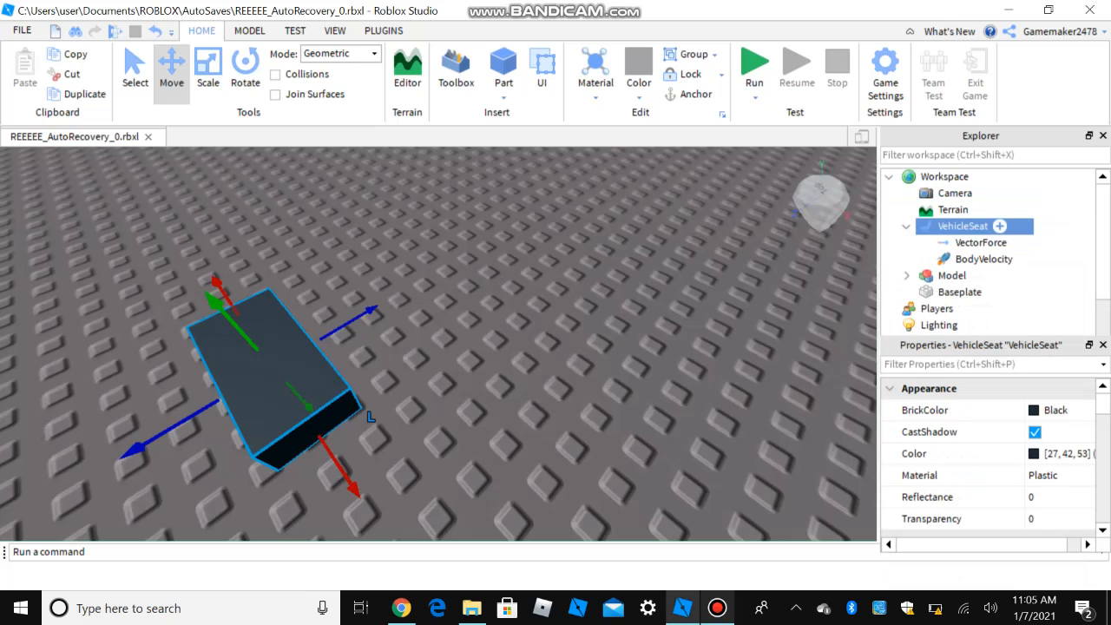
- Delete the VectorForce and insert an IntValue and a new Script under the VehicleSeat
click(981, 243)
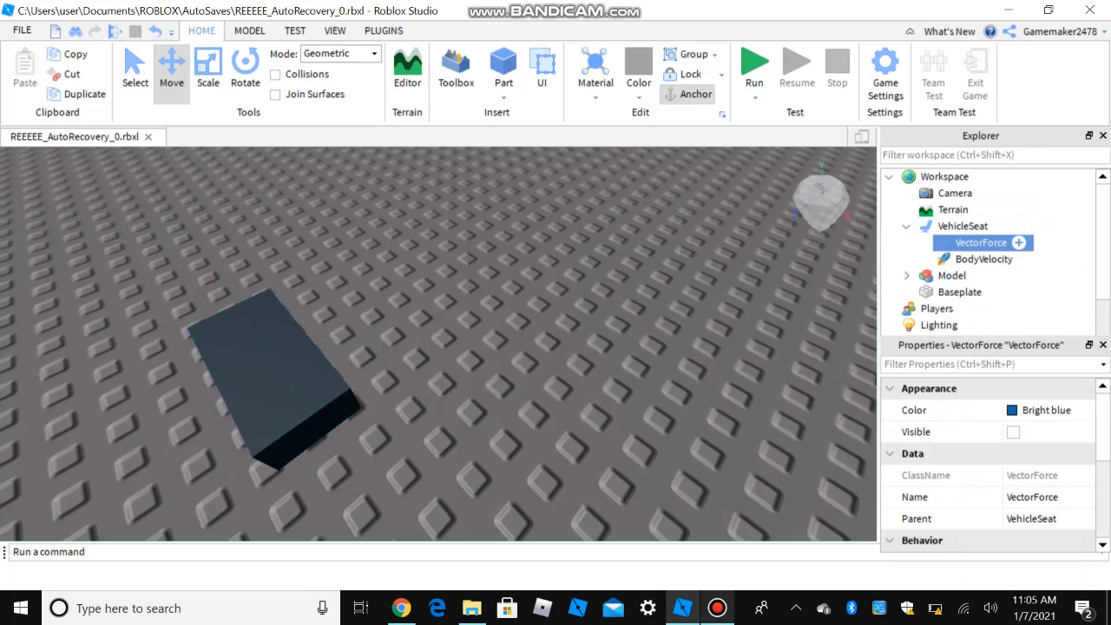
click(1019, 243)
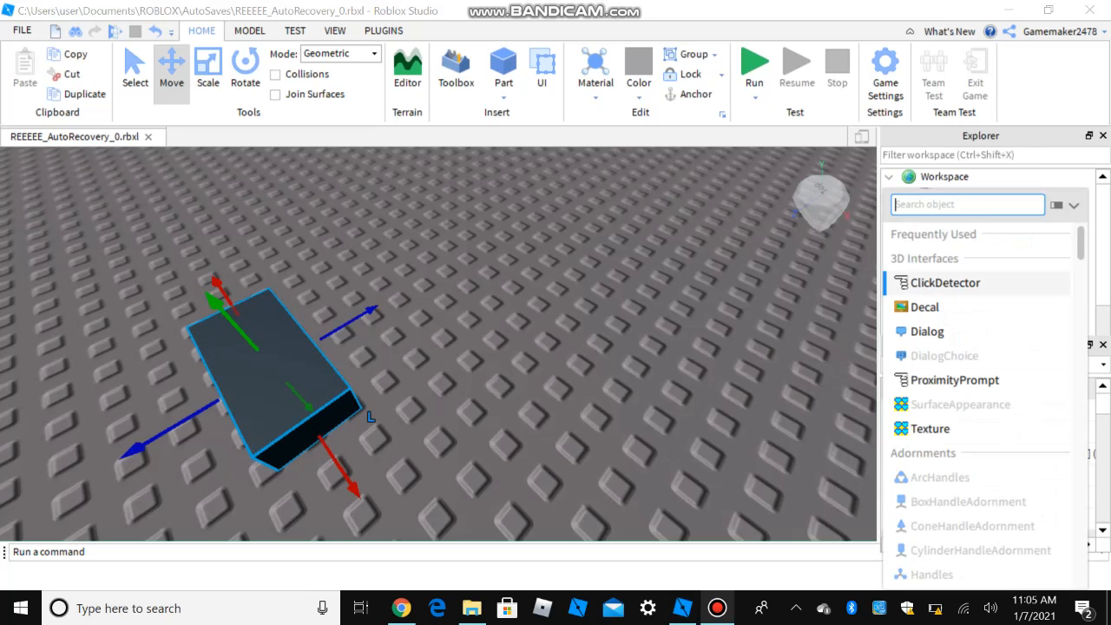
text(v)
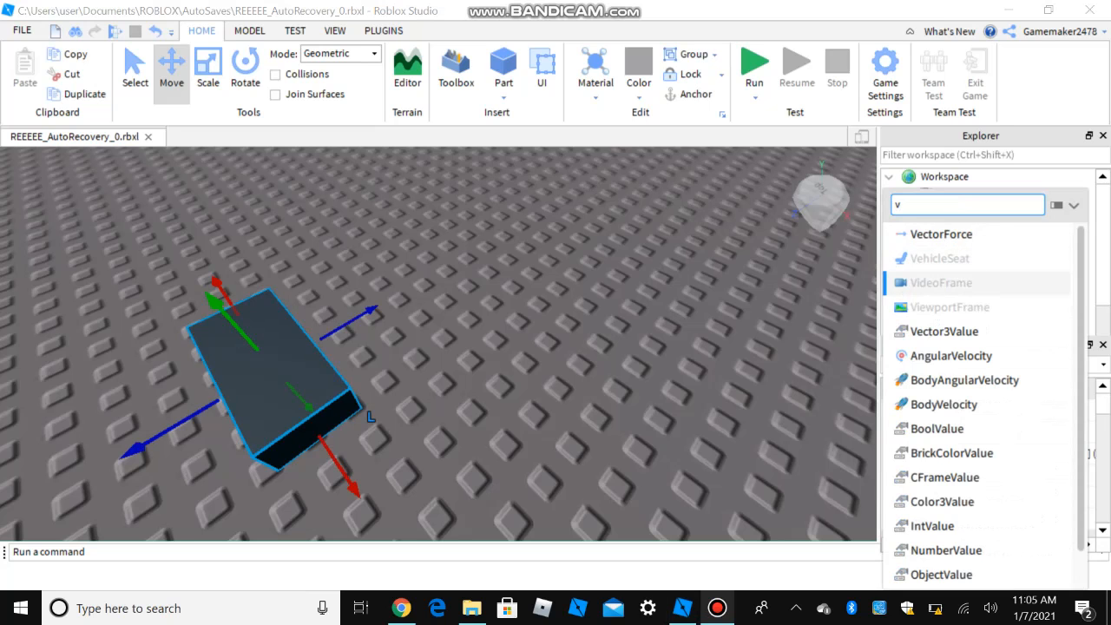
text(in)
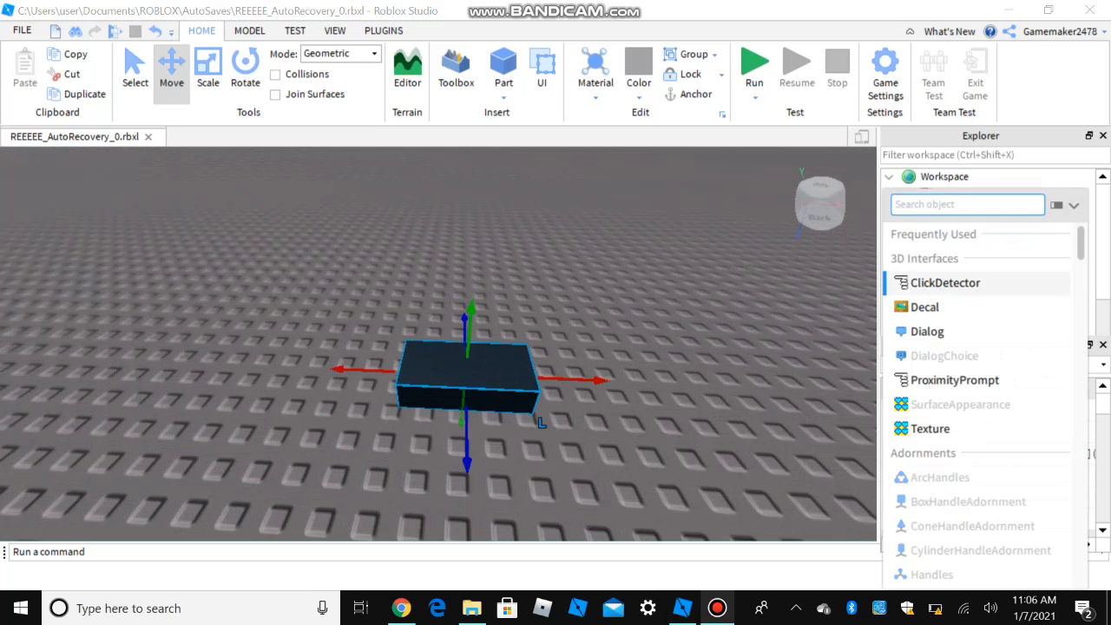
text(s)
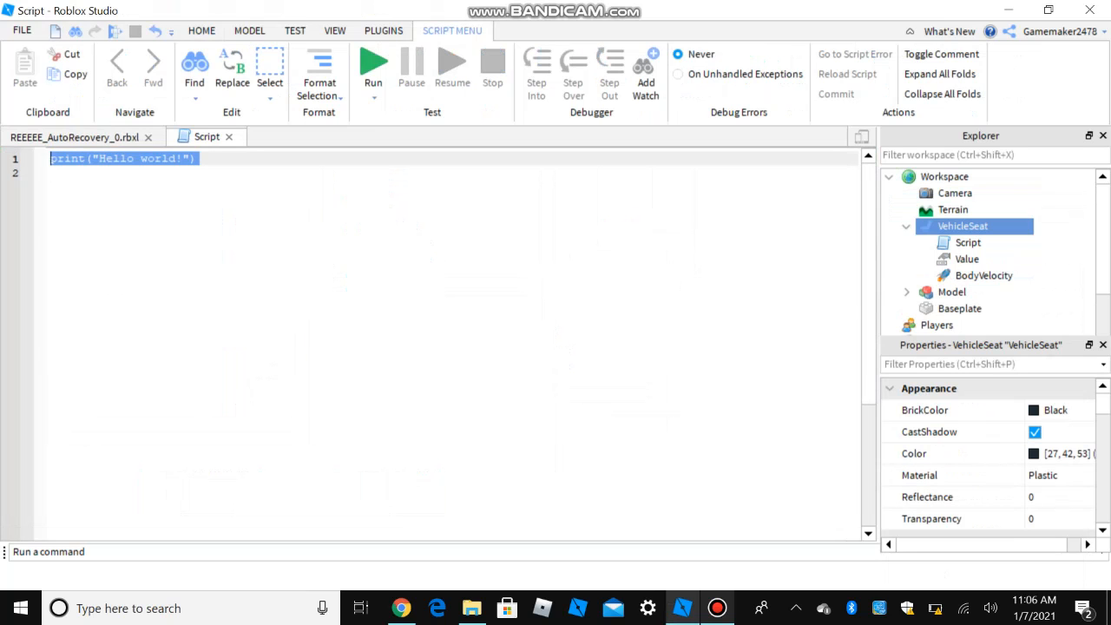
- Write a while true do loop with wait() and an if script.Parent.Throttle == 1 condition
text(while true do)
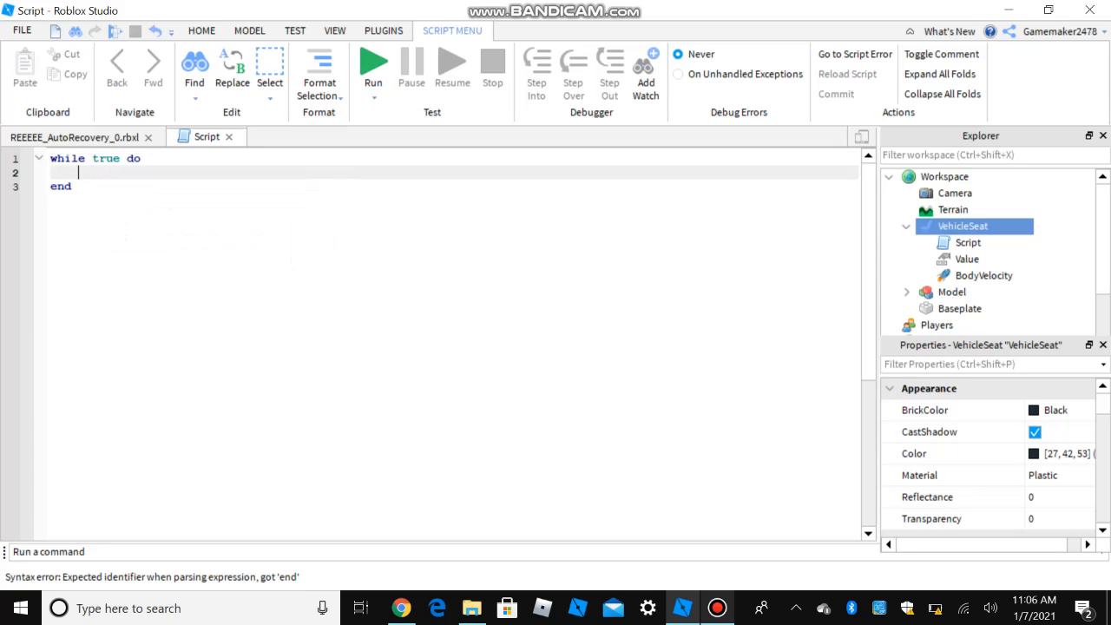
text(wait())
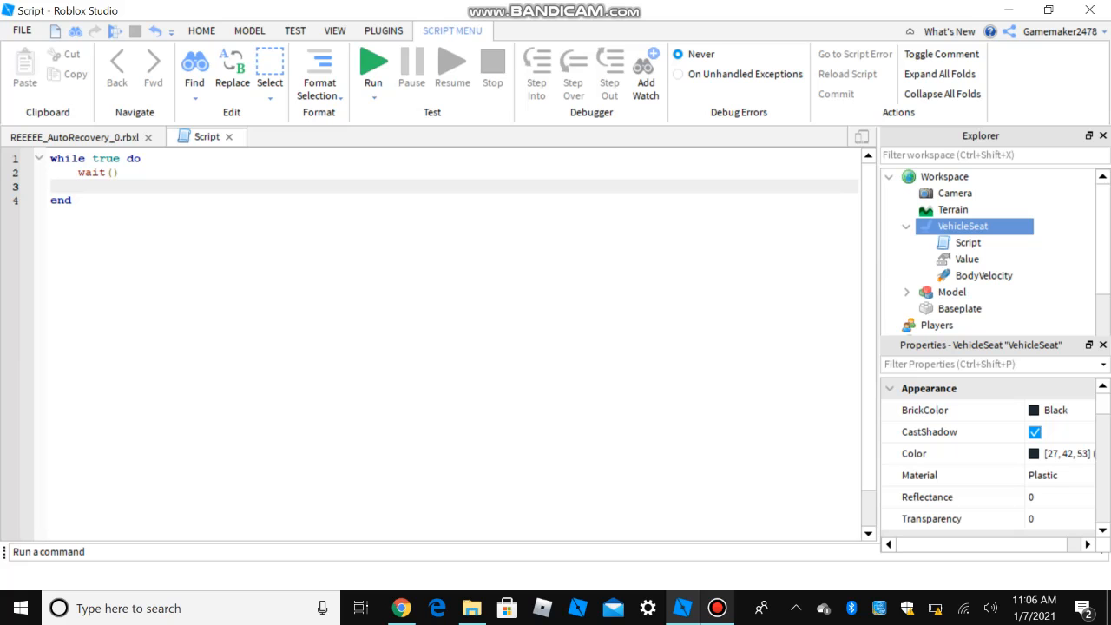
text(if)
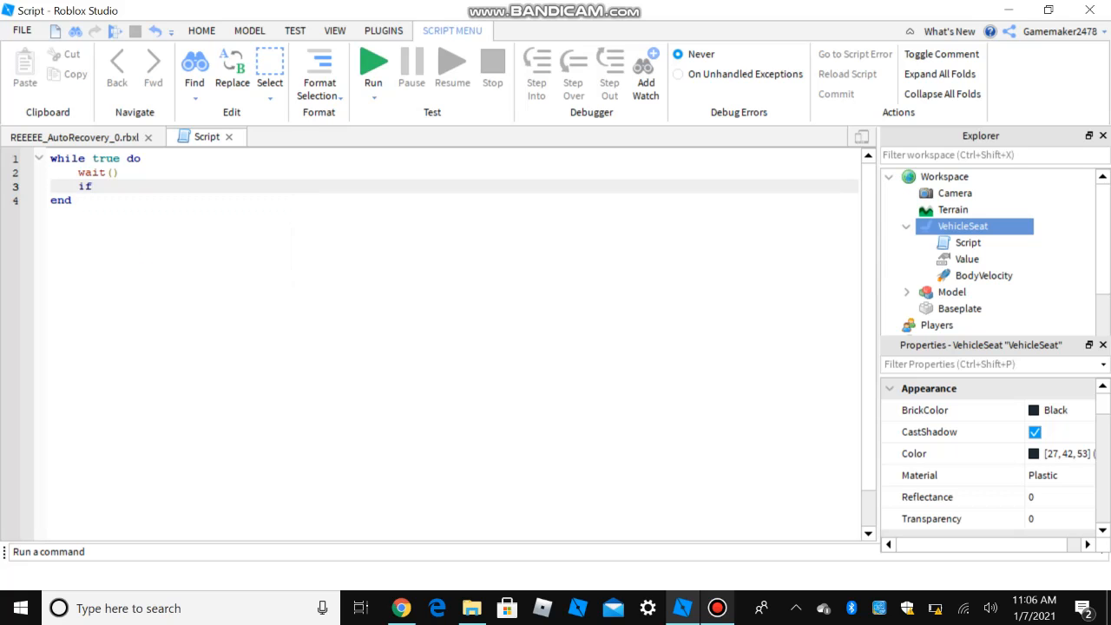
text(script.Parent.)
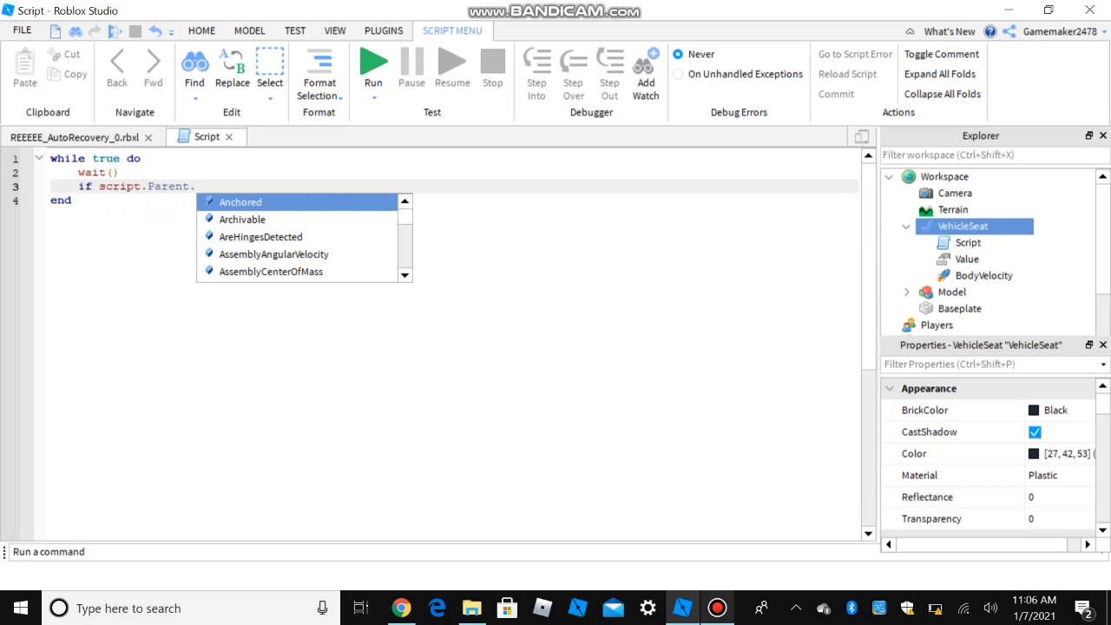
text(Throttle ==)
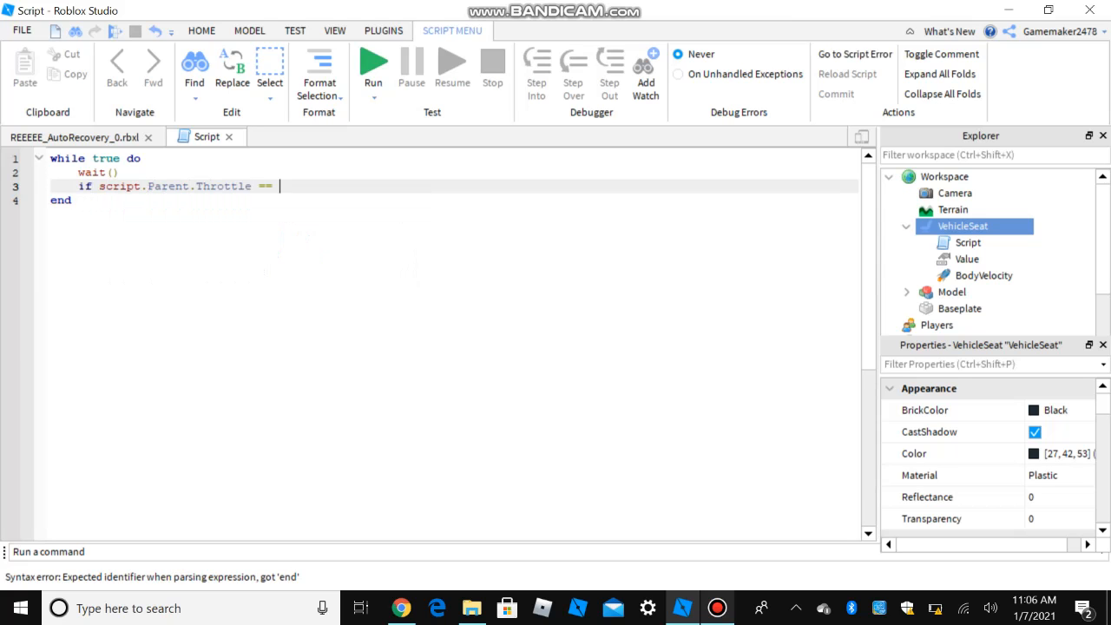
text(1 r)
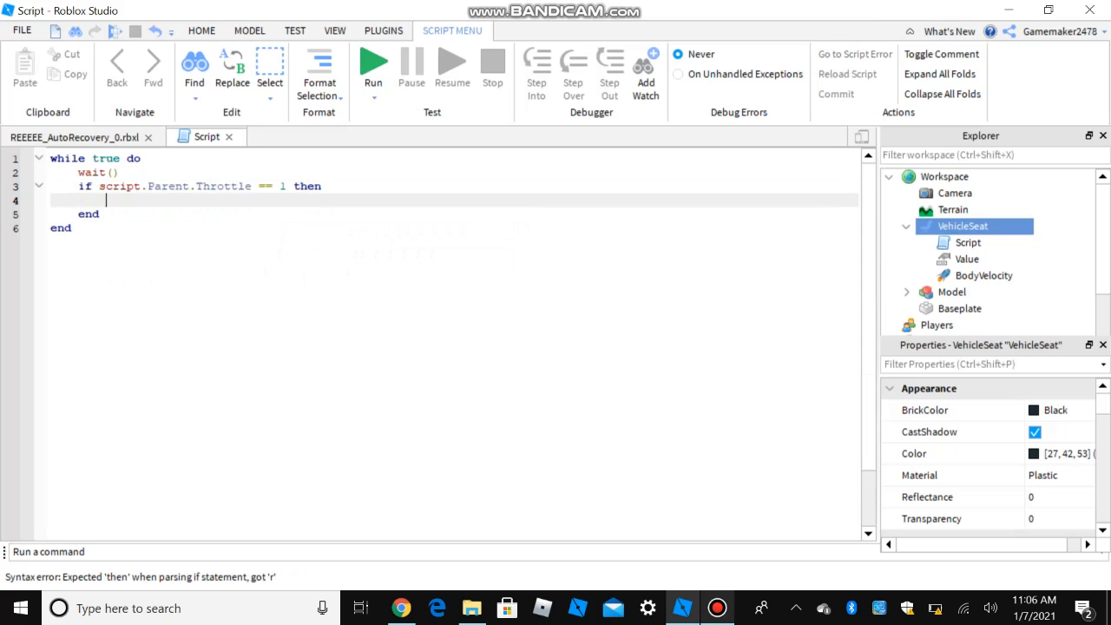
- Inside the if, set Value.Value to Value.Value + 1 followed by wait(0.3), then select the block
text(script)
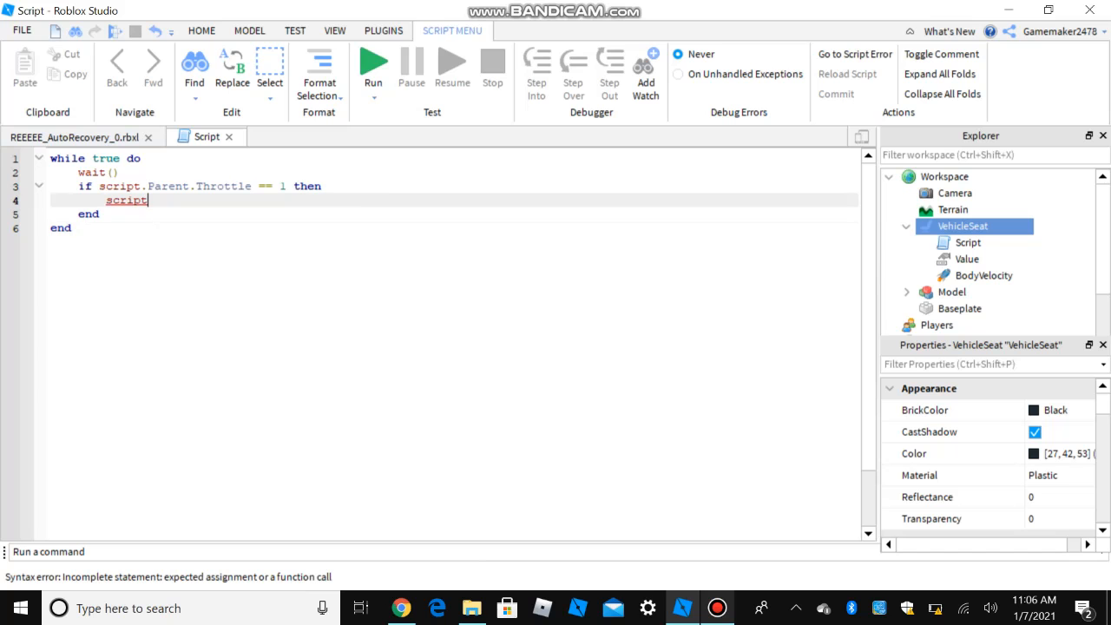
text(.Parent.v)
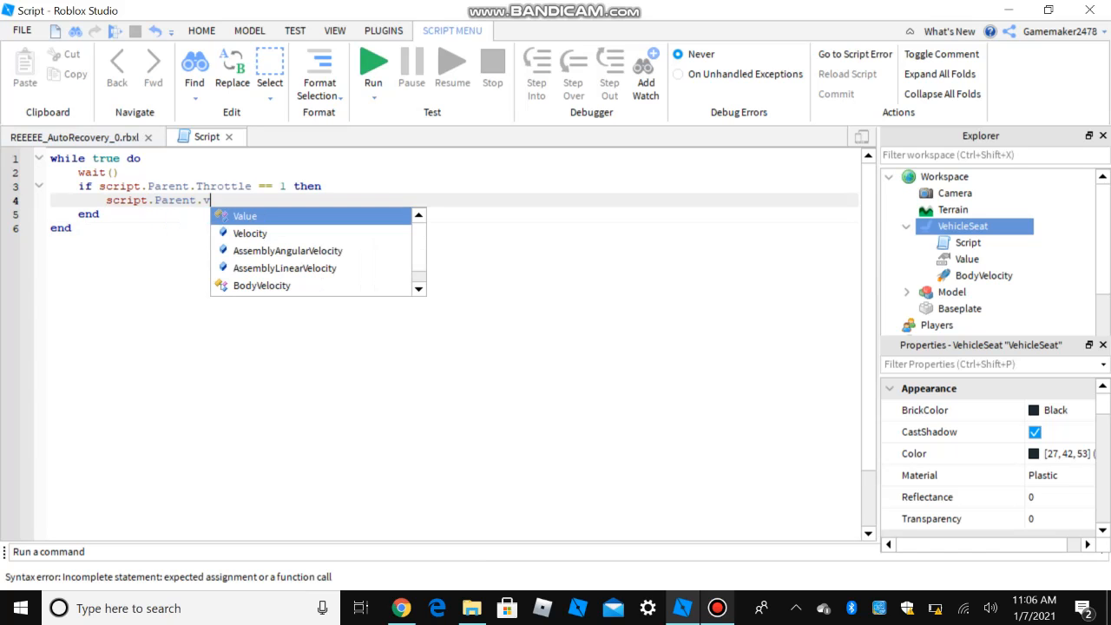
click(246, 215)
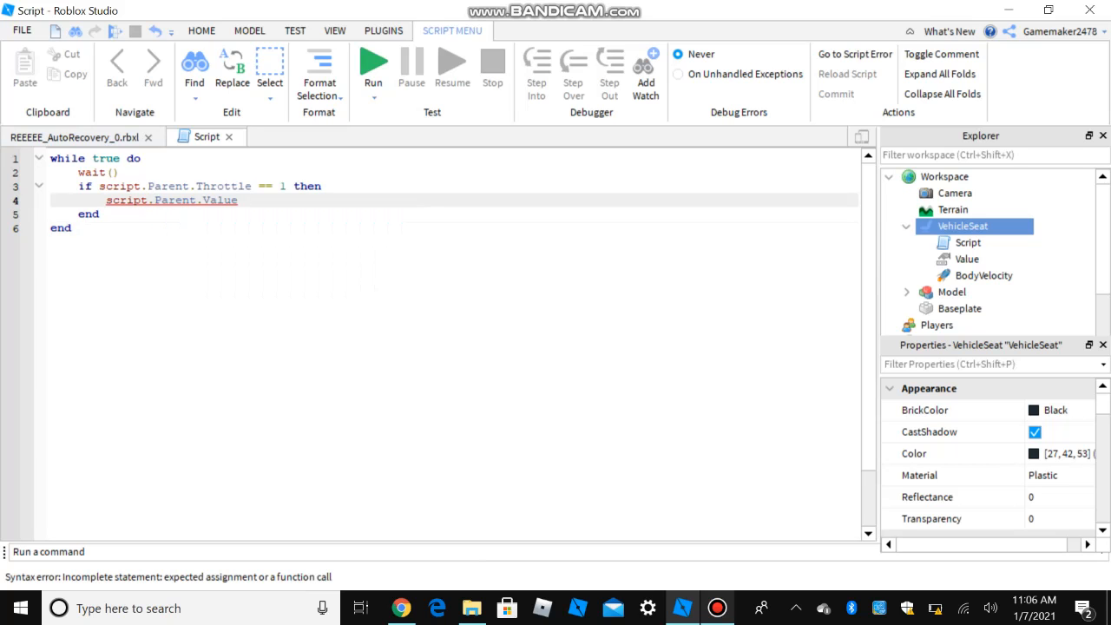
text(.v)
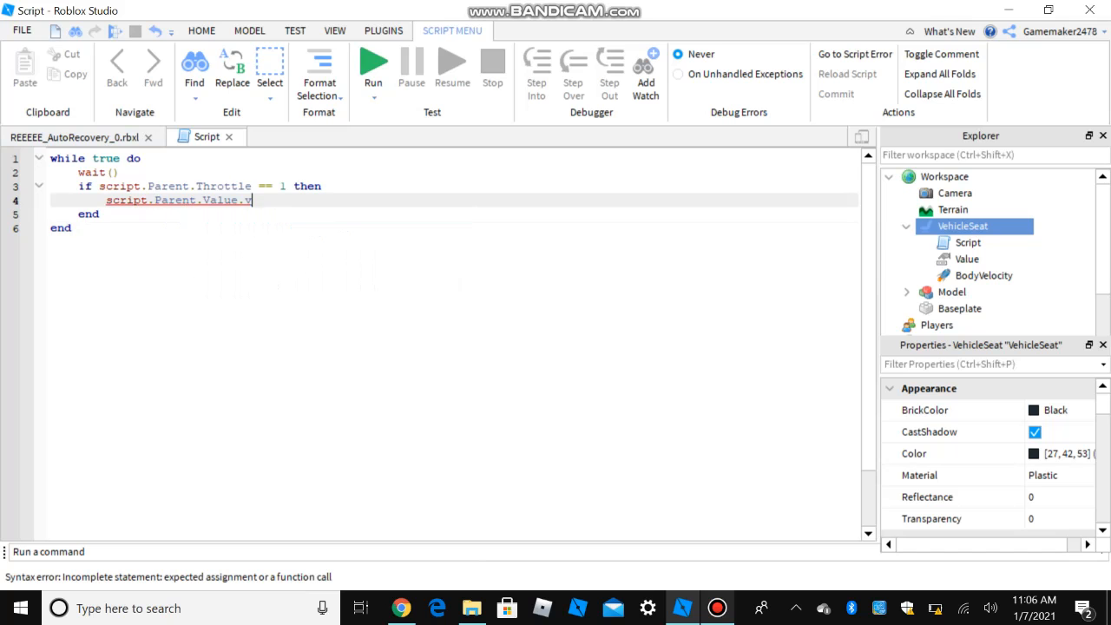
text(alue =)
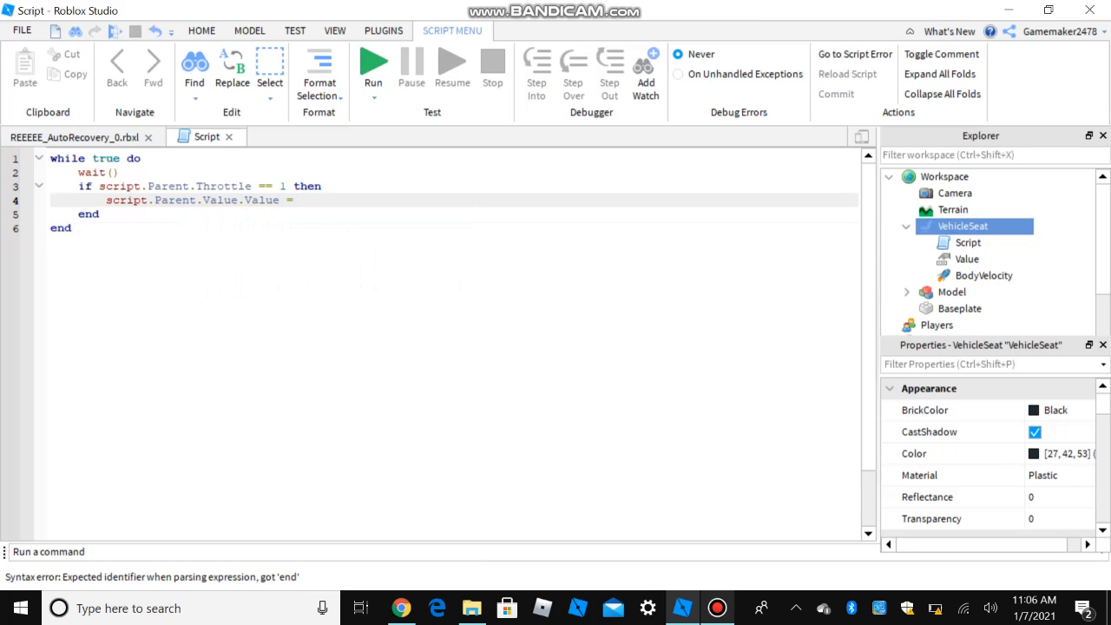
text(scriptp)
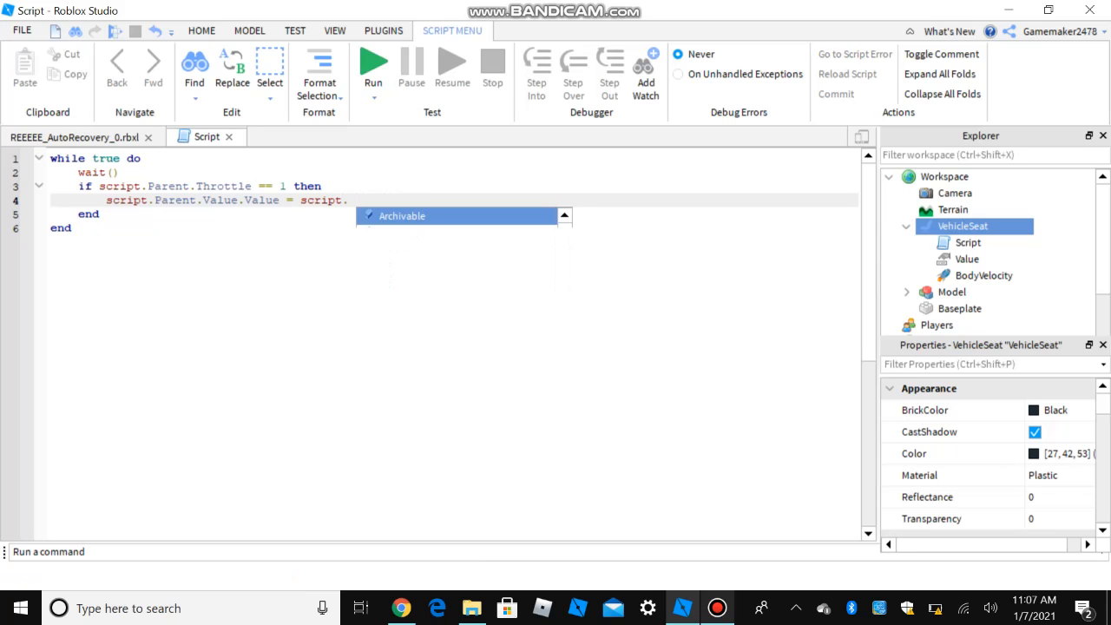
text(v)
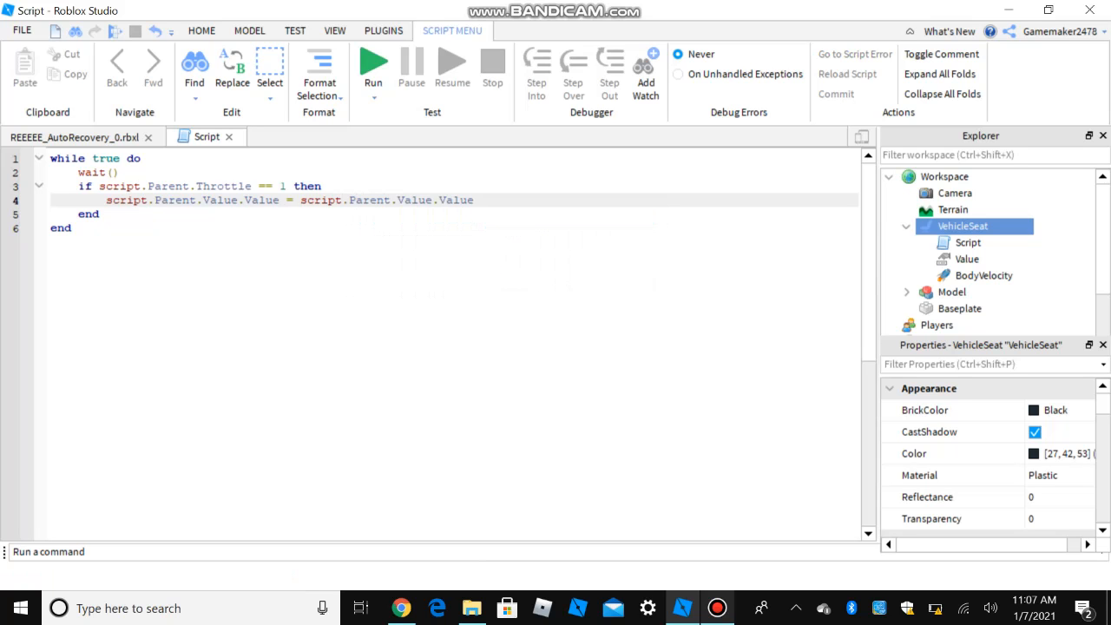
text(+ 1)
text(whil)
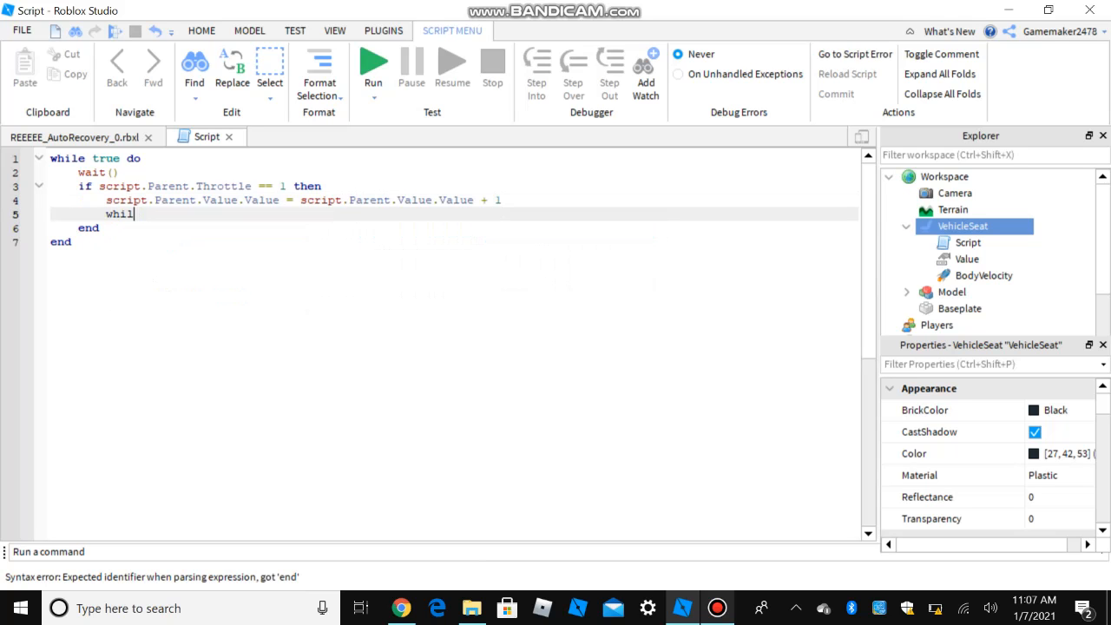
text(wait()
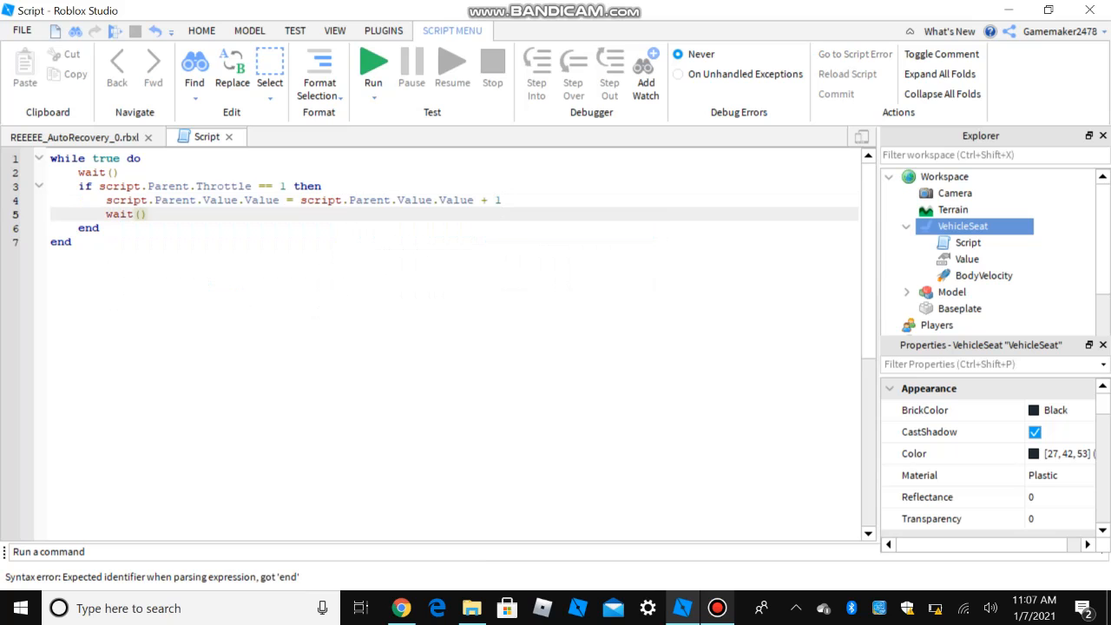
text(0.3)
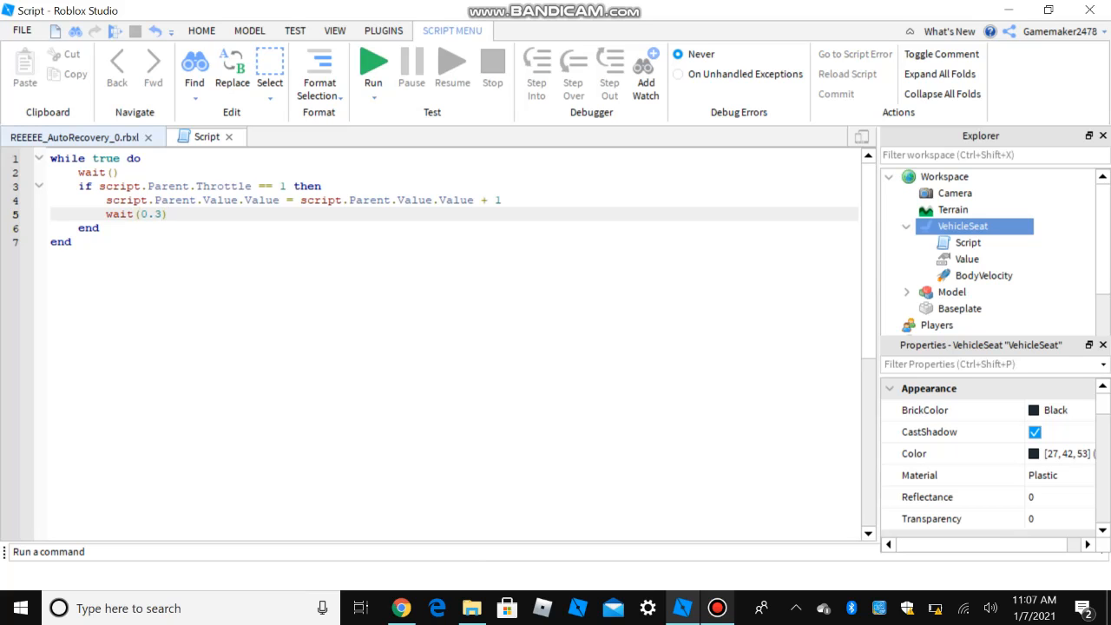
drag(80, 185, 100, 227)
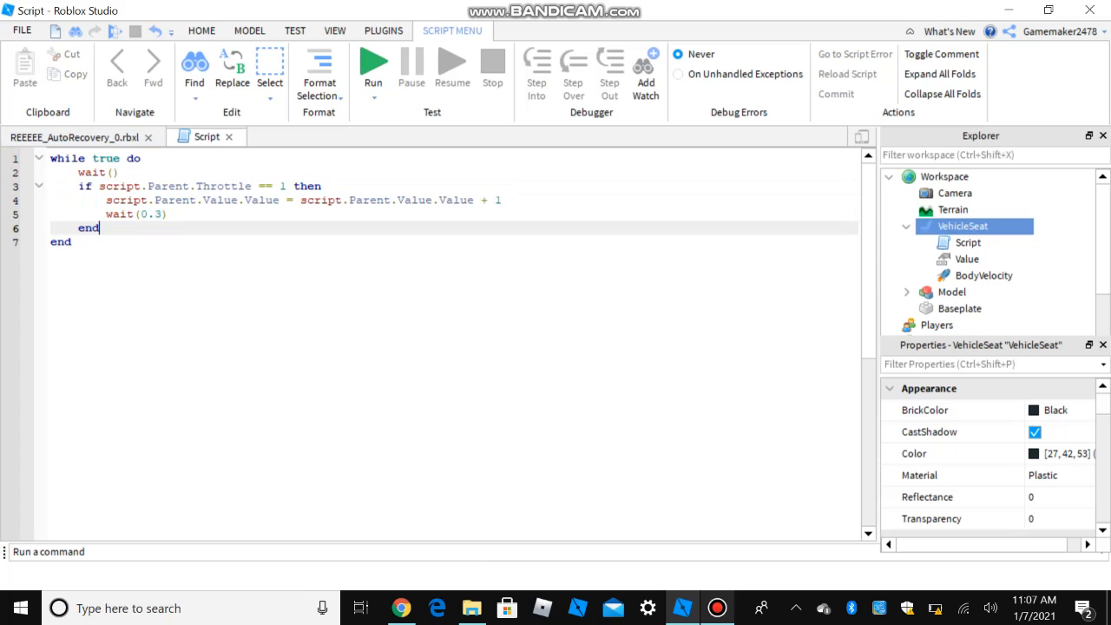
- Duplicate the Throttle if-block and change it to subtract 1 when Throttle is -1
key(Return)
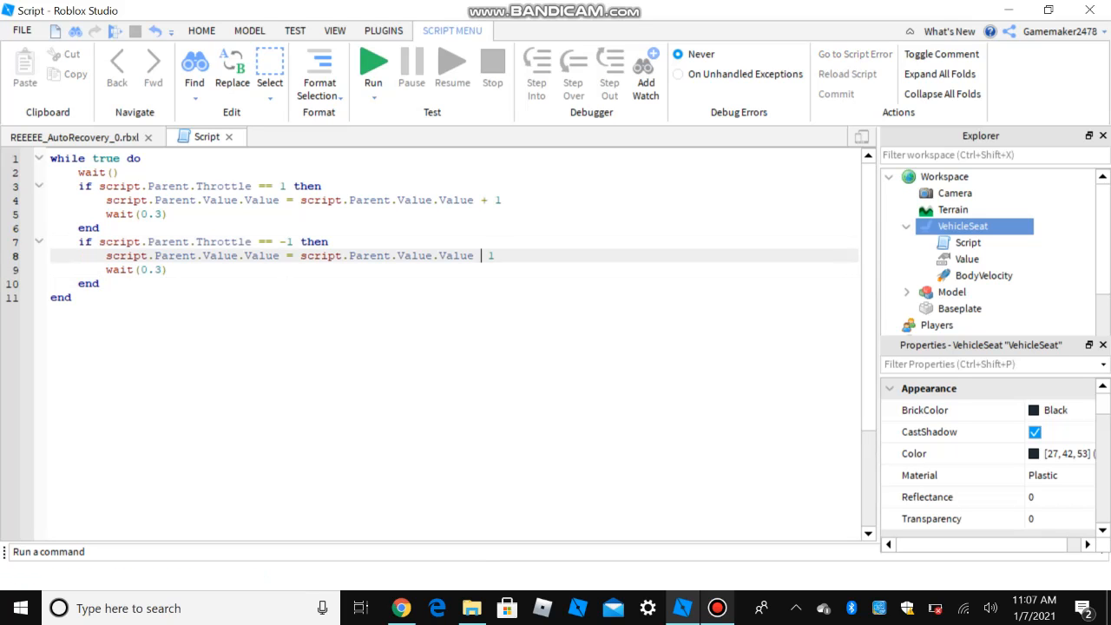
text(-)
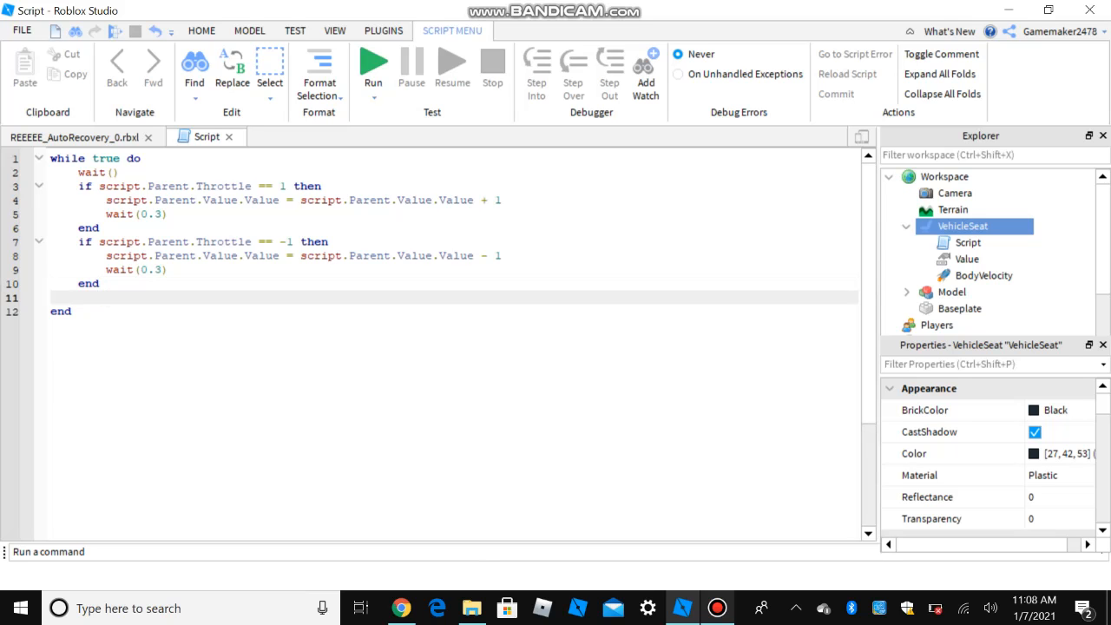
- Add an if block resetting script.Parent.Value.Value to 0 with wait() when it equals -1
text(if)
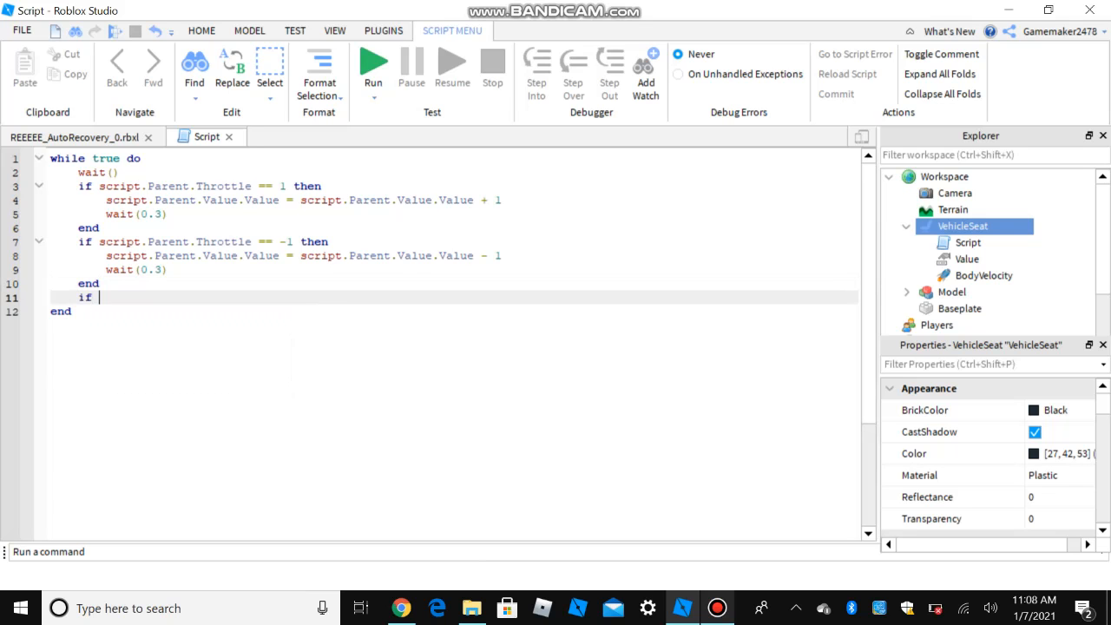
text(script.p)
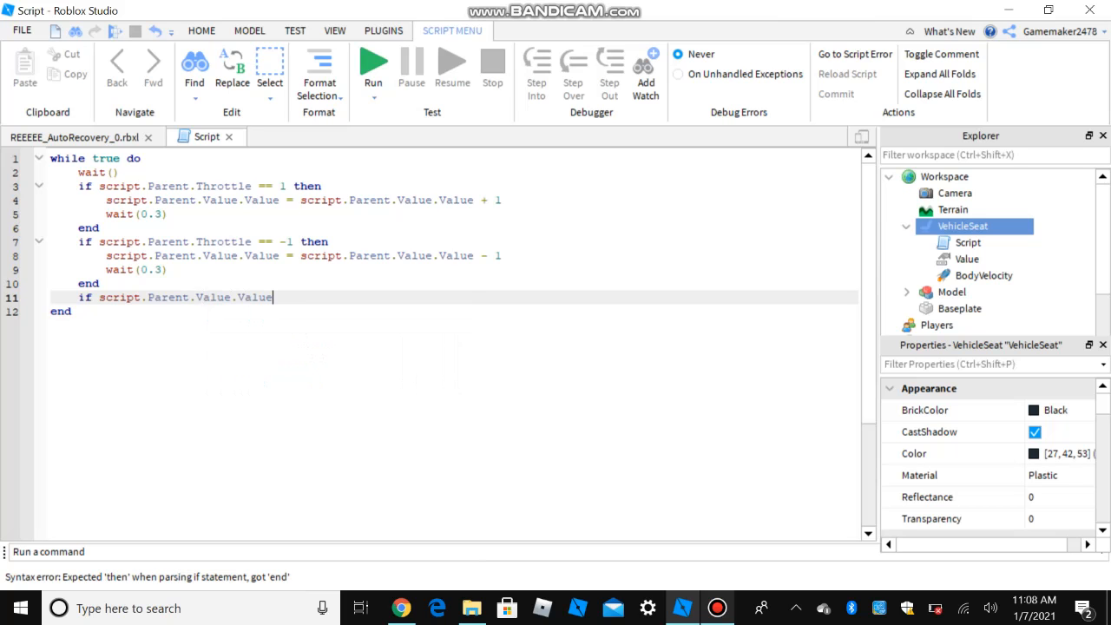
text(== 1)
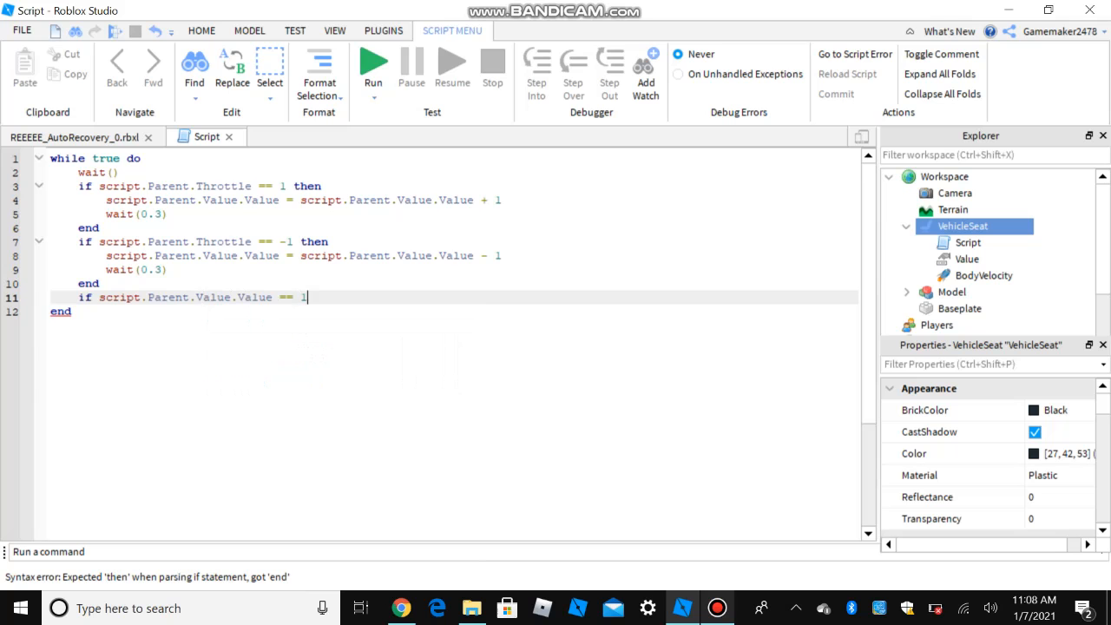
text(-)
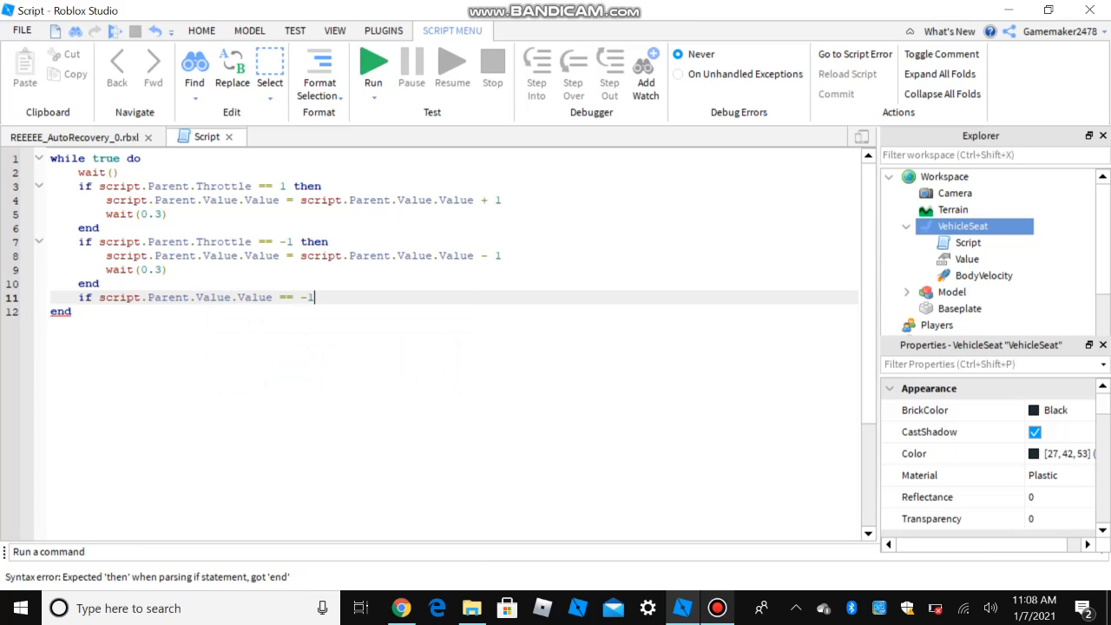
text(then)
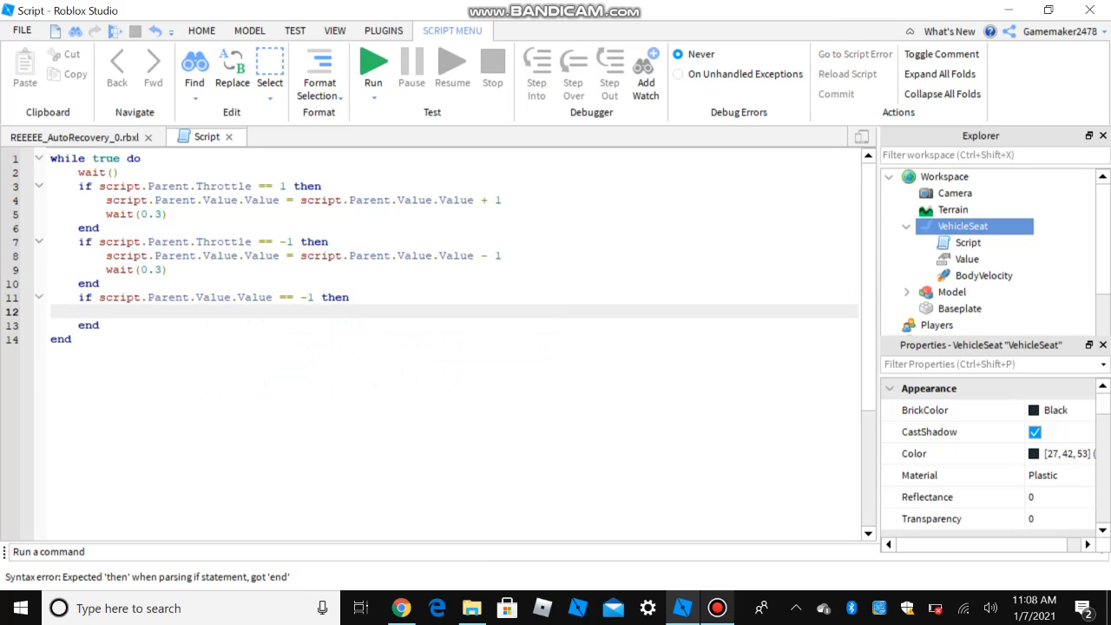
text(script.Parent.Value.Value = 0)
text(wait()
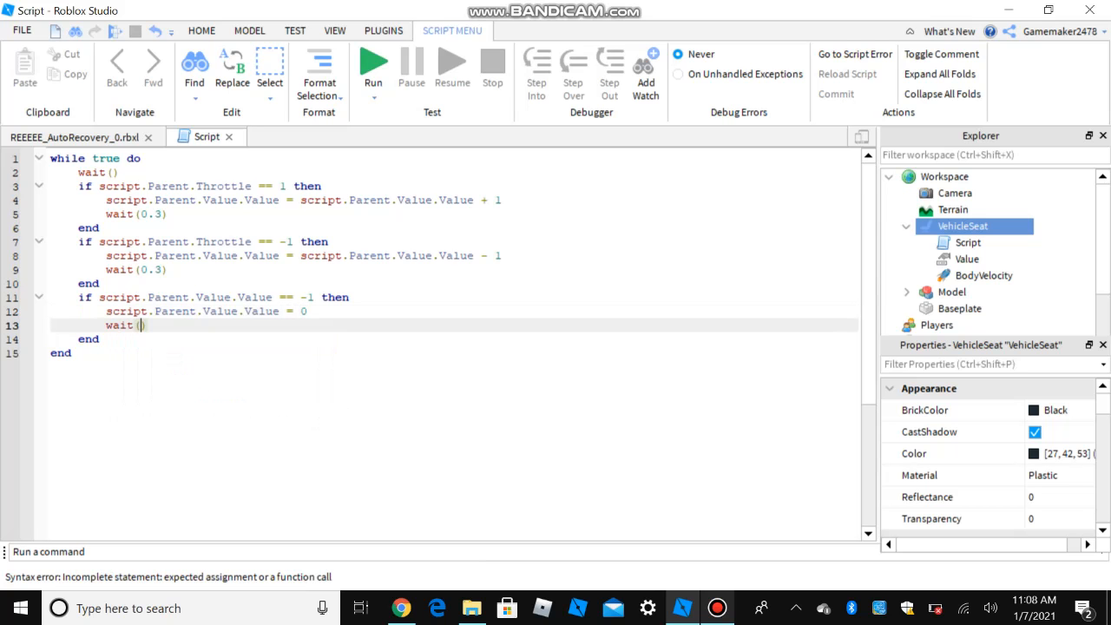
text())
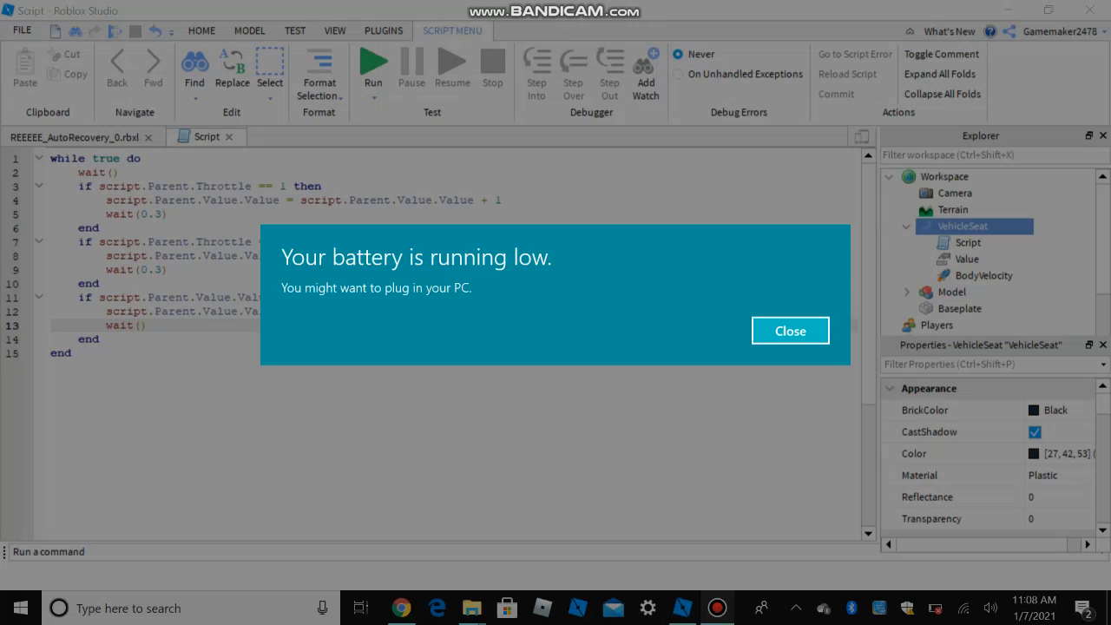
click(788, 329)
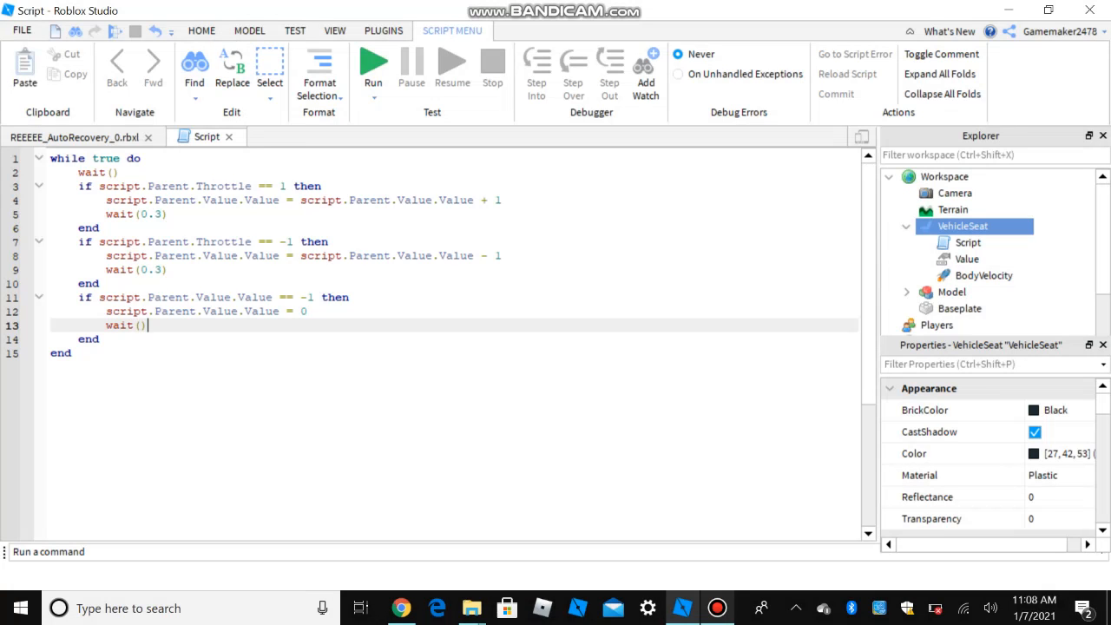
drag(78, 186, 148, 213)
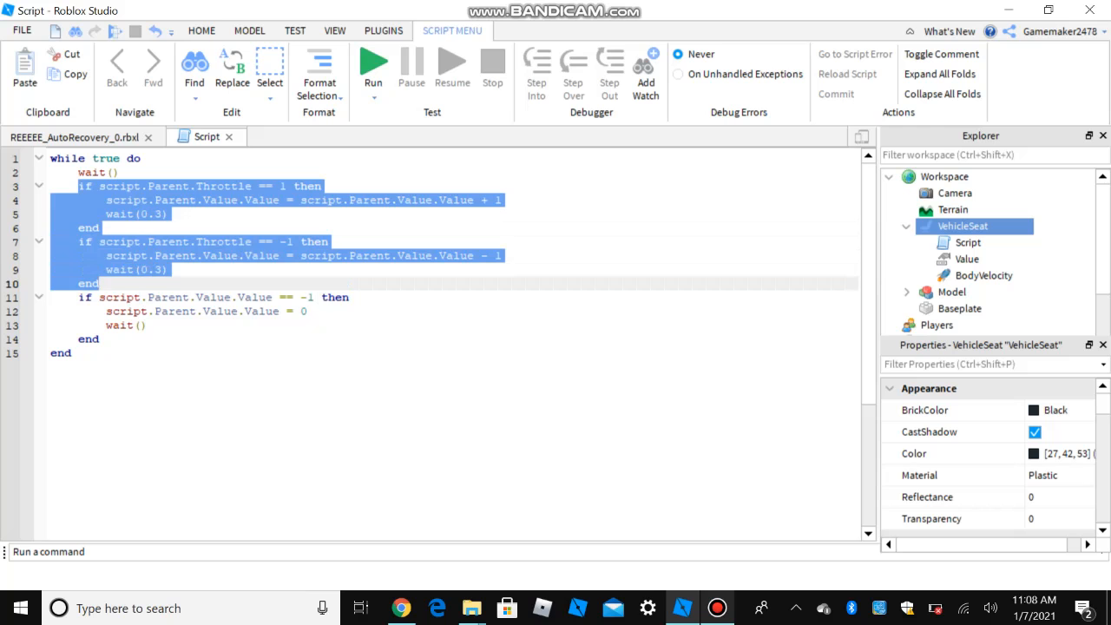
- After the reset block, start the line script.Parent.BodyVelocity.Velocity =
click(347, 269)
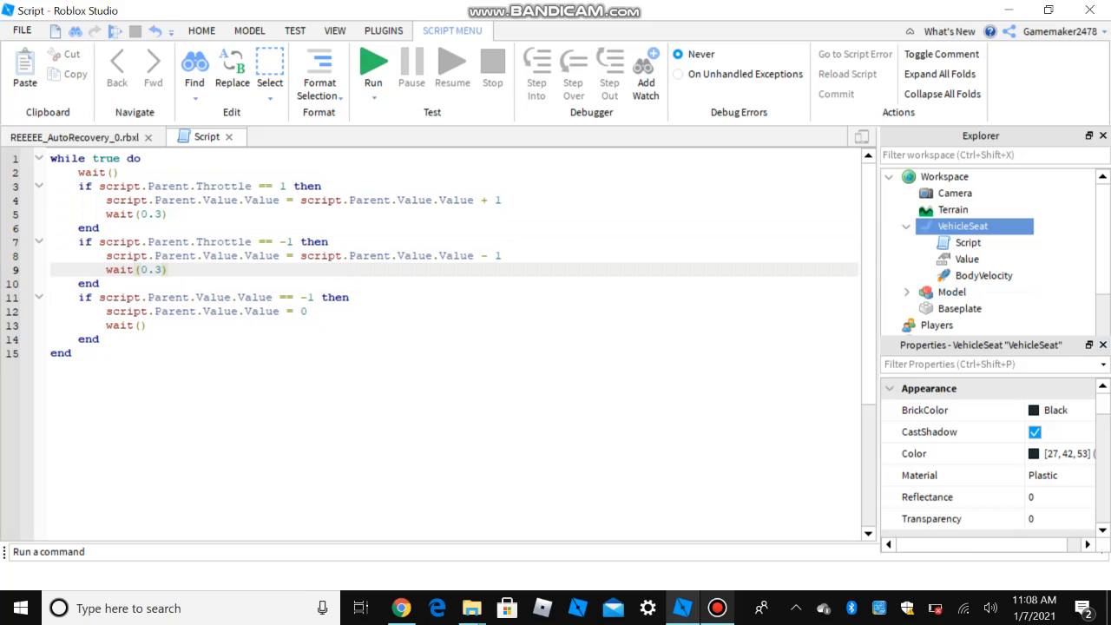
mouse_move(982, 274)
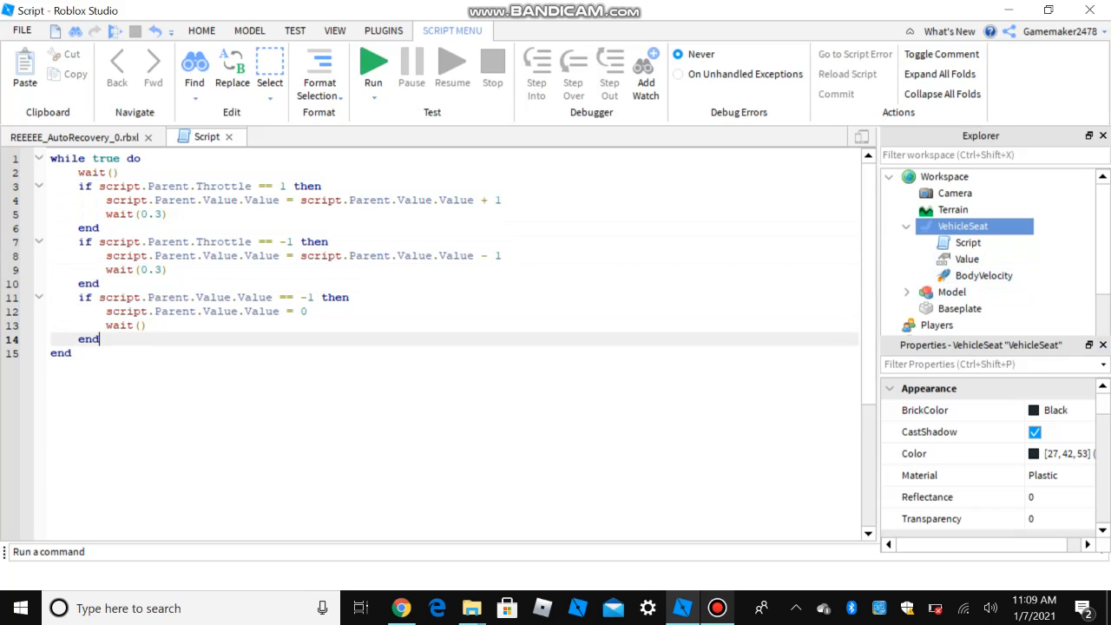
click(372, 62)
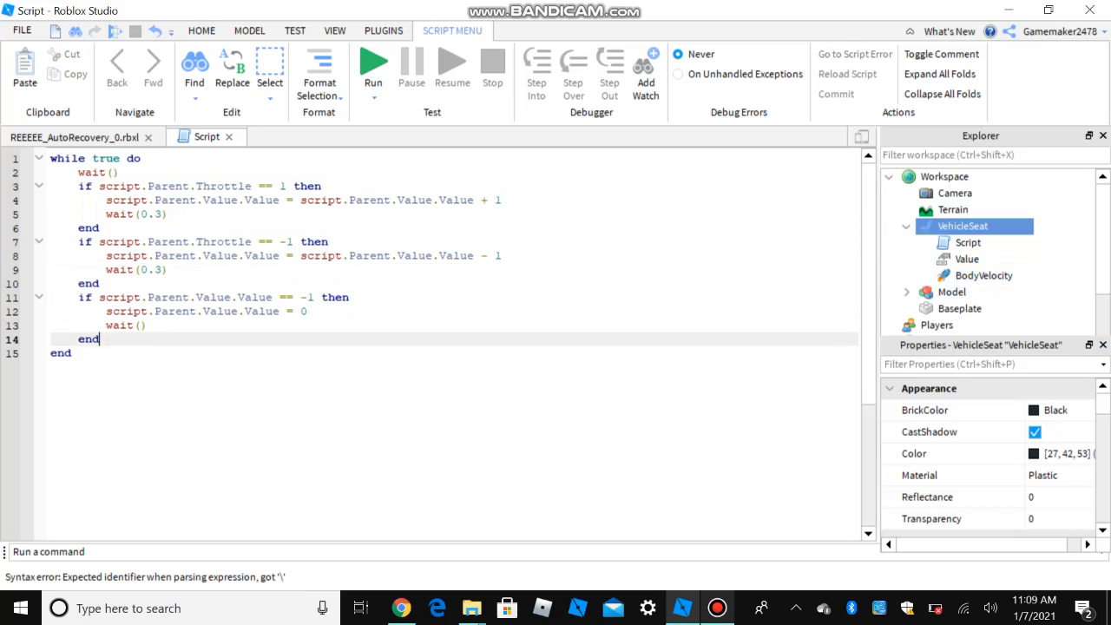
text(s)
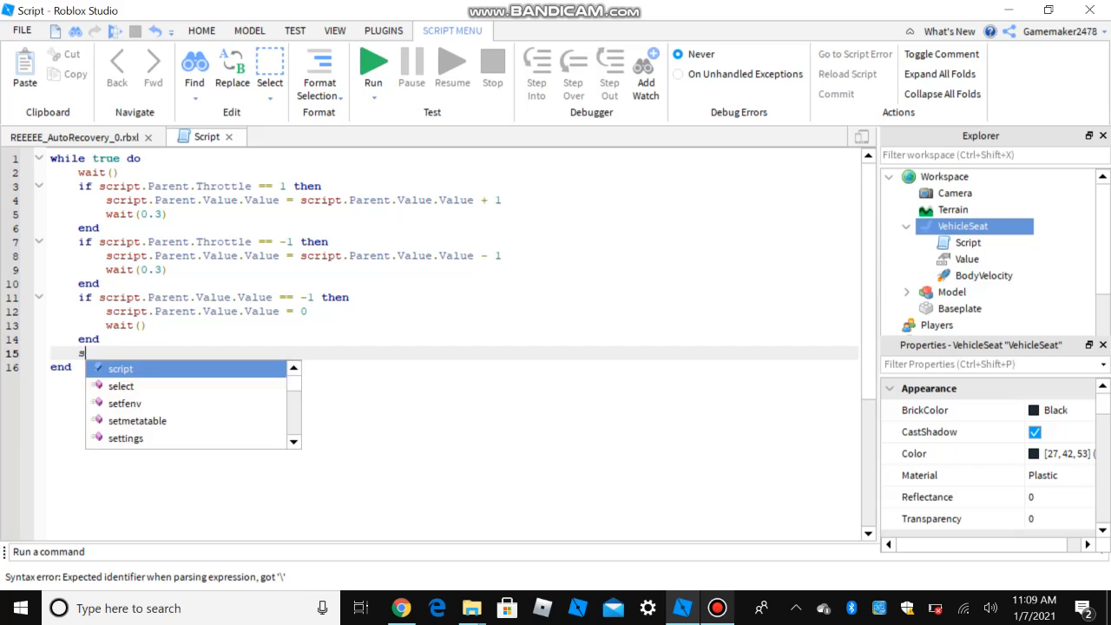
text(cript.Parent.b)
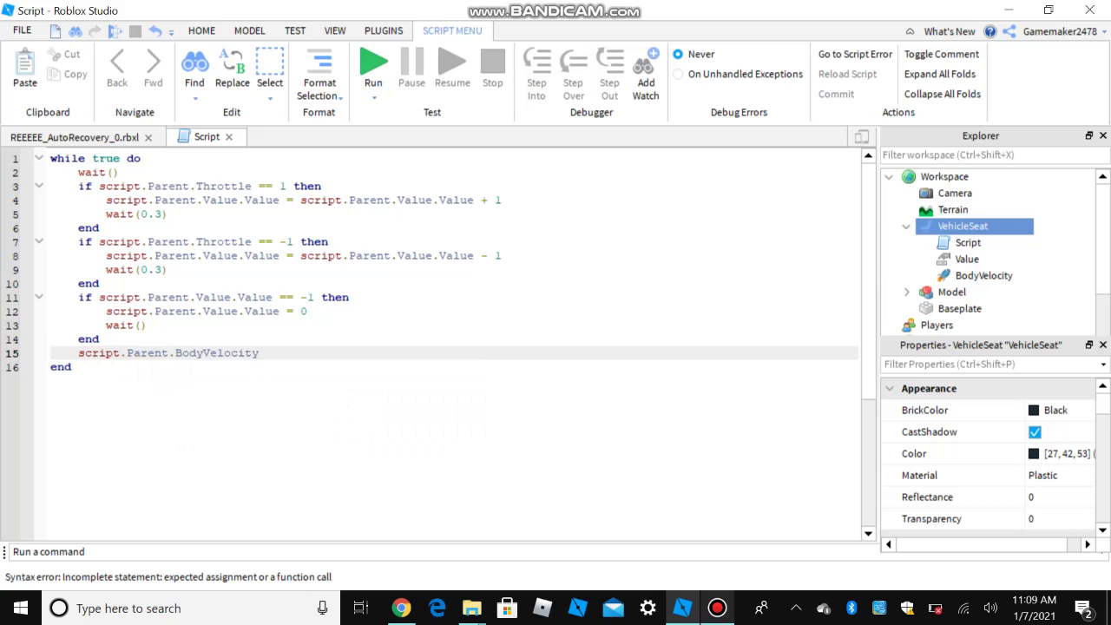
text(.Velocity =)
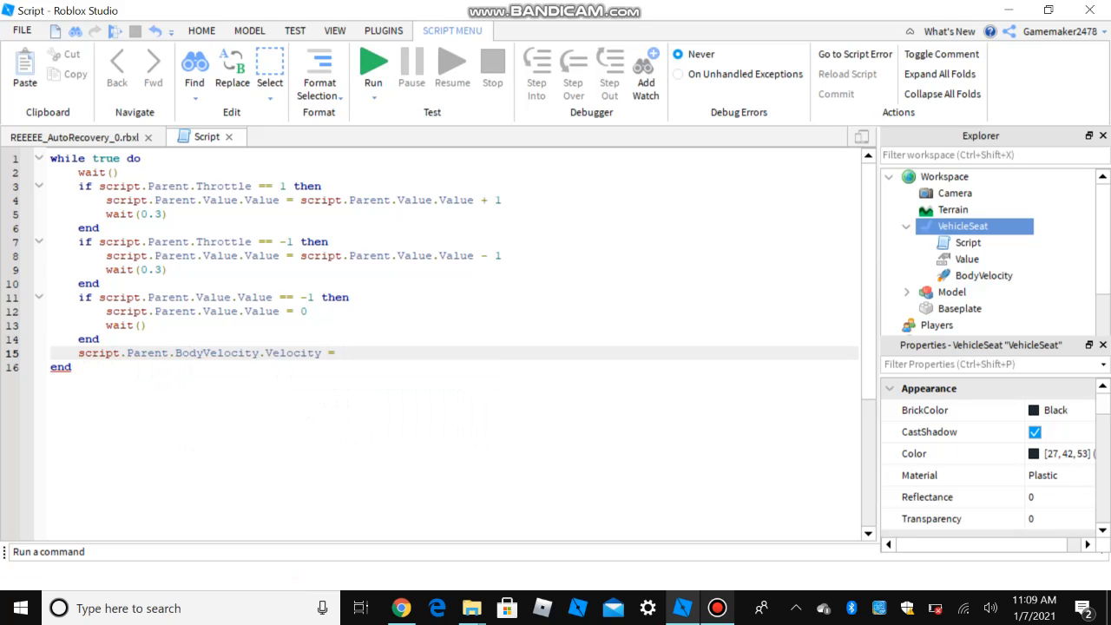
- Complete it as script.Parent.CFrame.LookVector*(script.Parent.Value.Value) and close the editor
text(s)
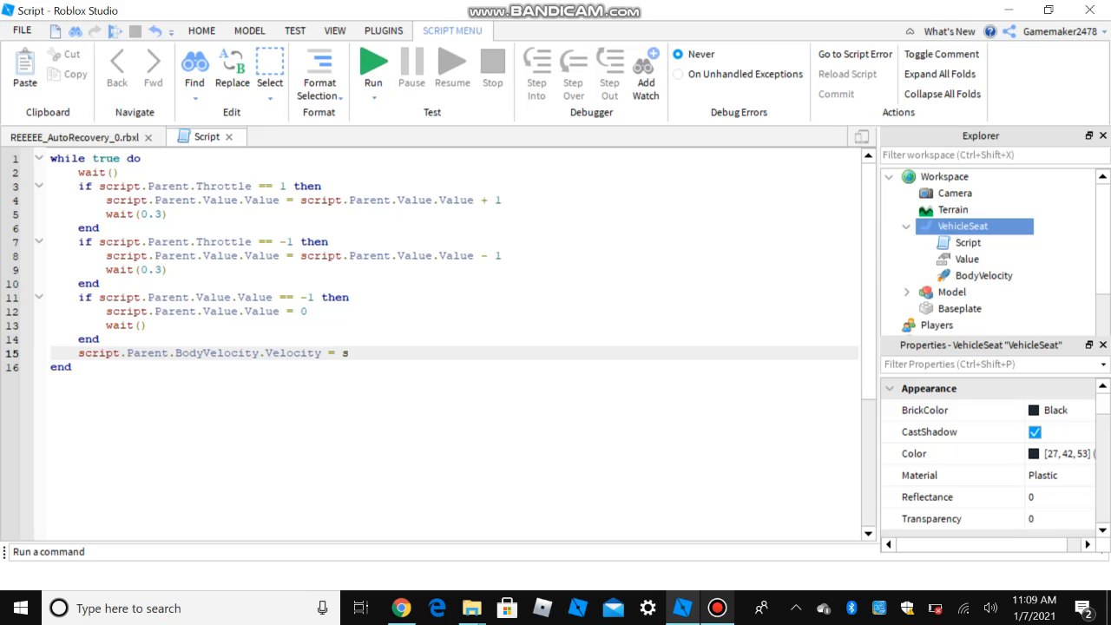
text(cript.p)
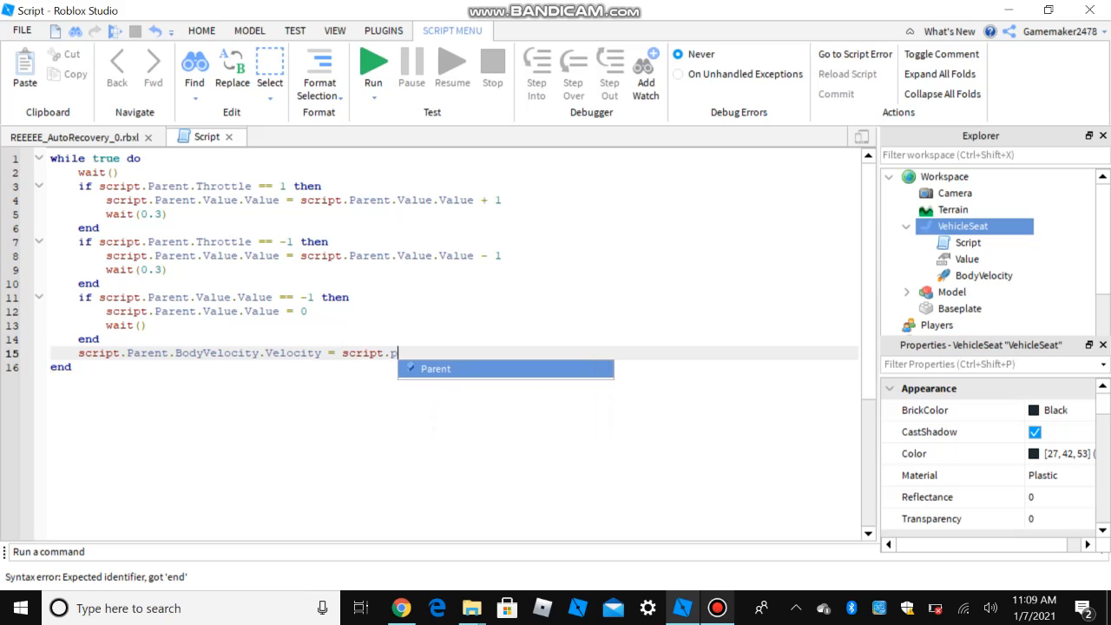
text(Parent.c)
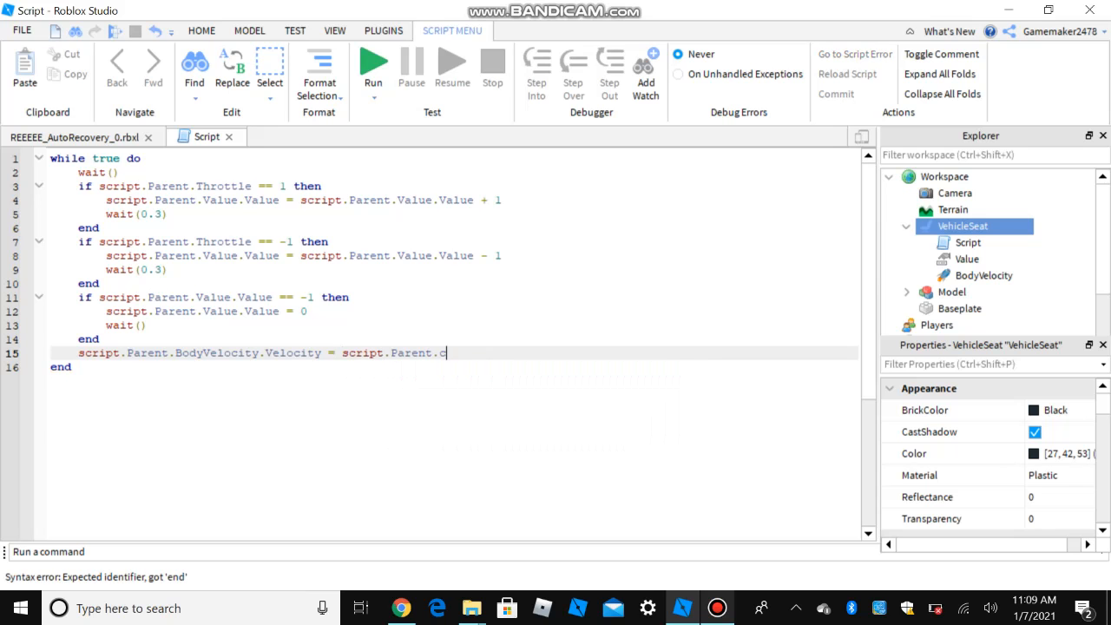
text(Frame.LookVector*)
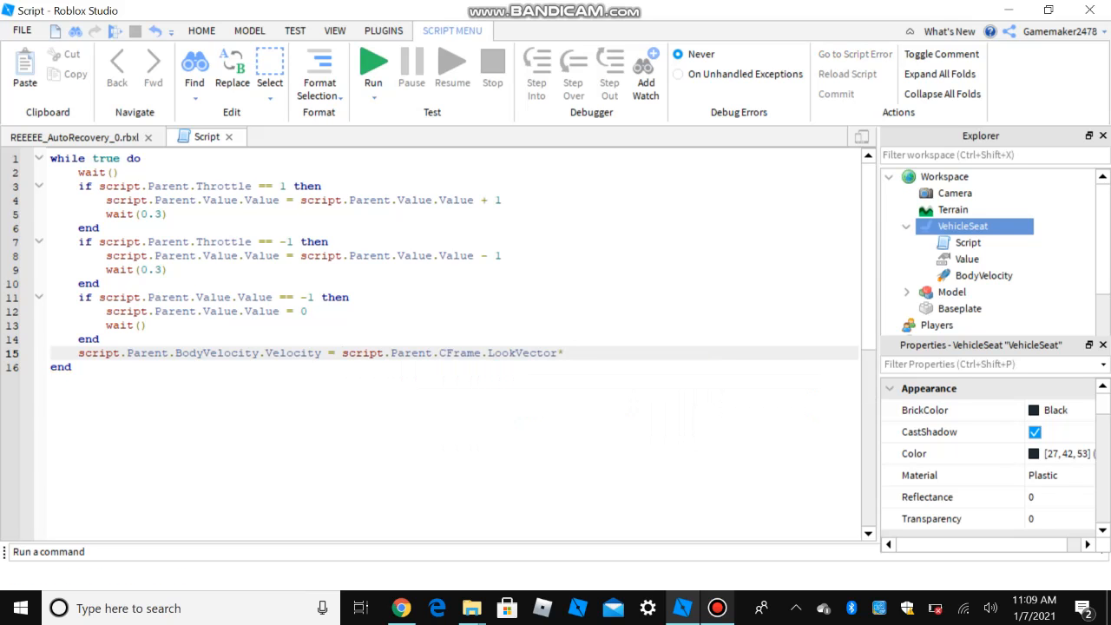
text(())
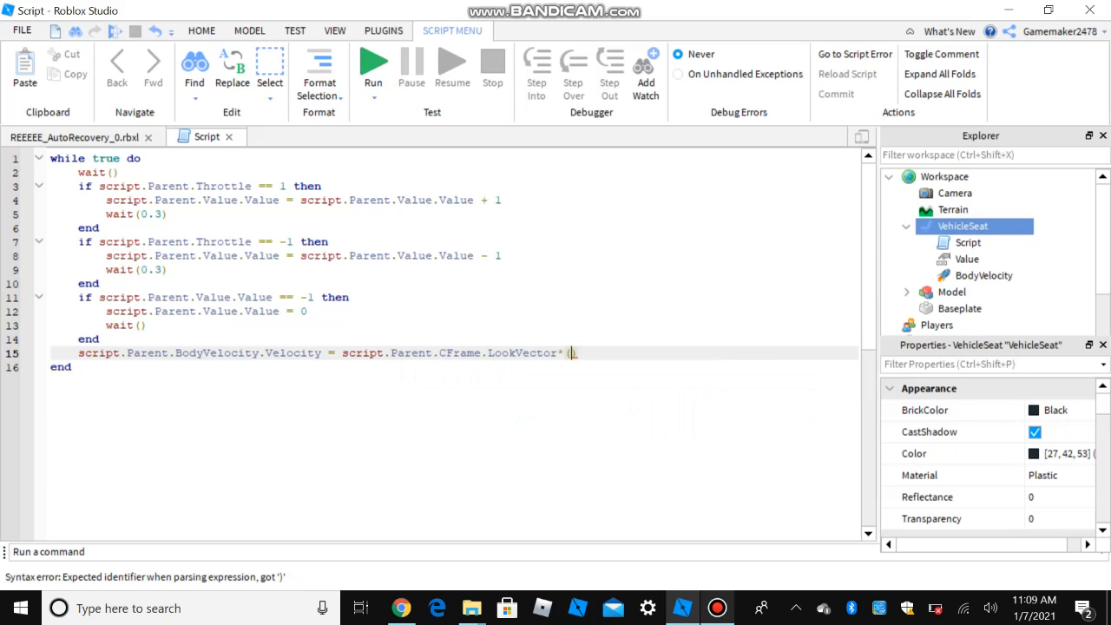
text(script.Parent)
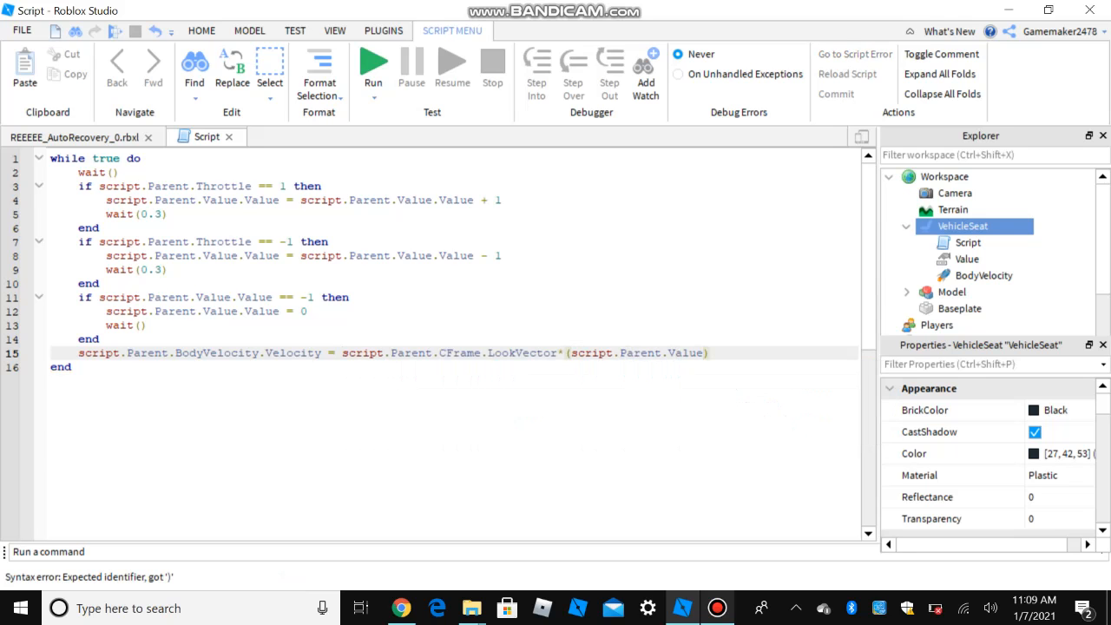
text(.Value)
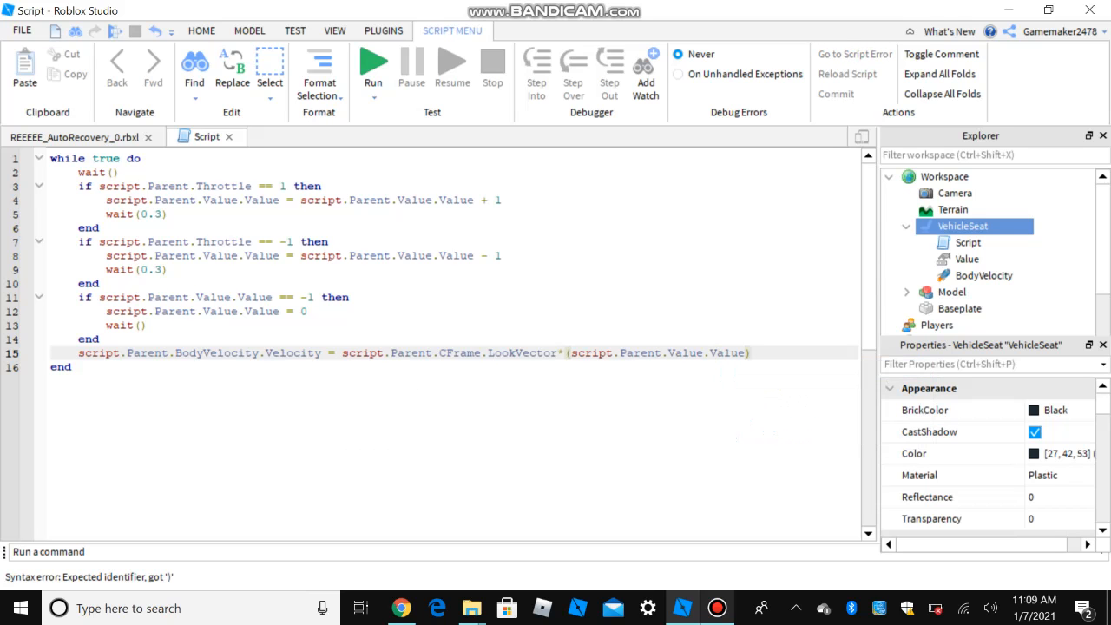
key(Backspace)
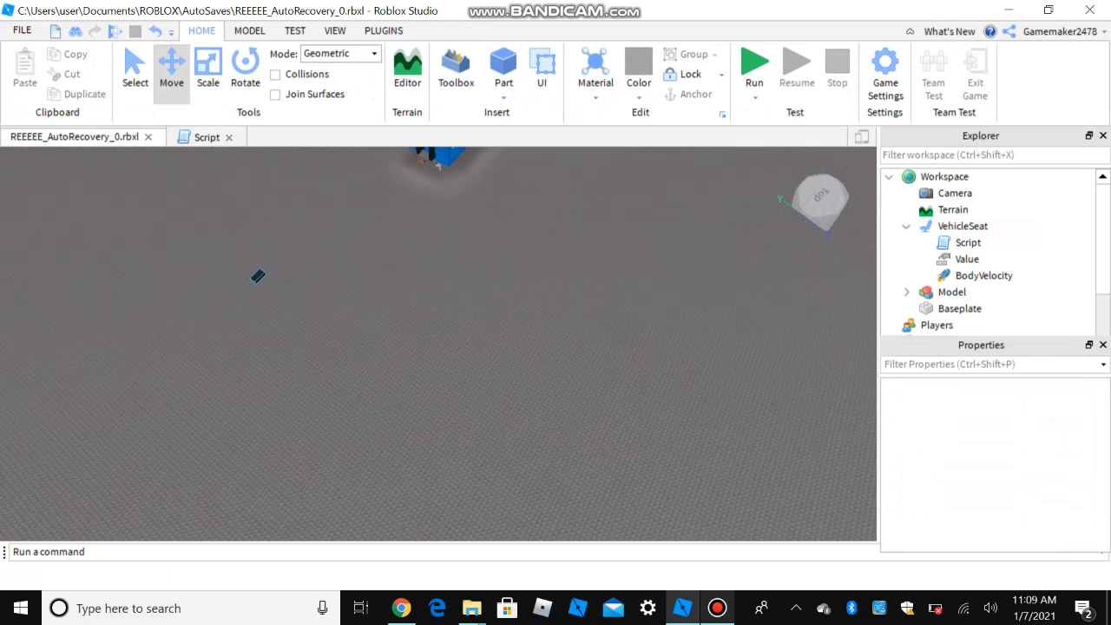
- Run the place and set the VehicleSeat's Throttle property to 1
click(753, 66)
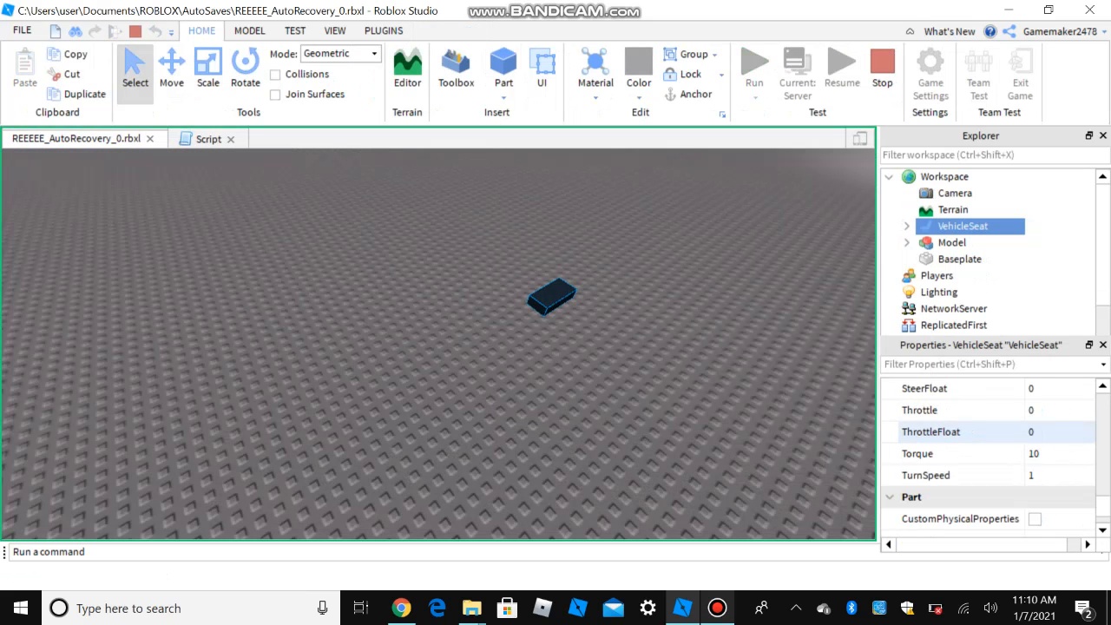
click(954, 409)
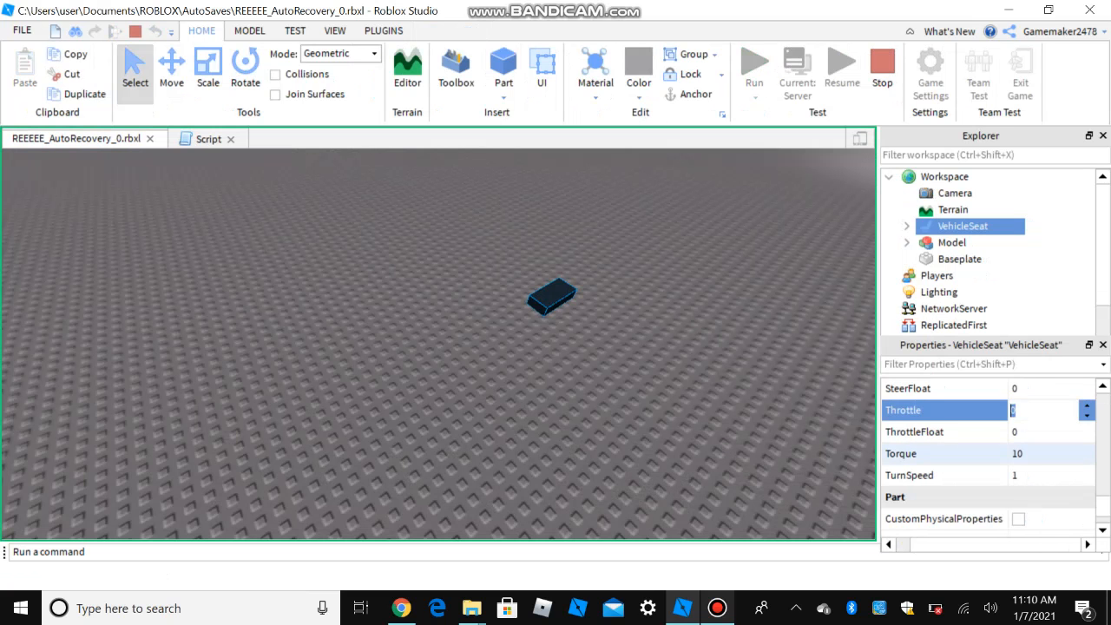
text(13)
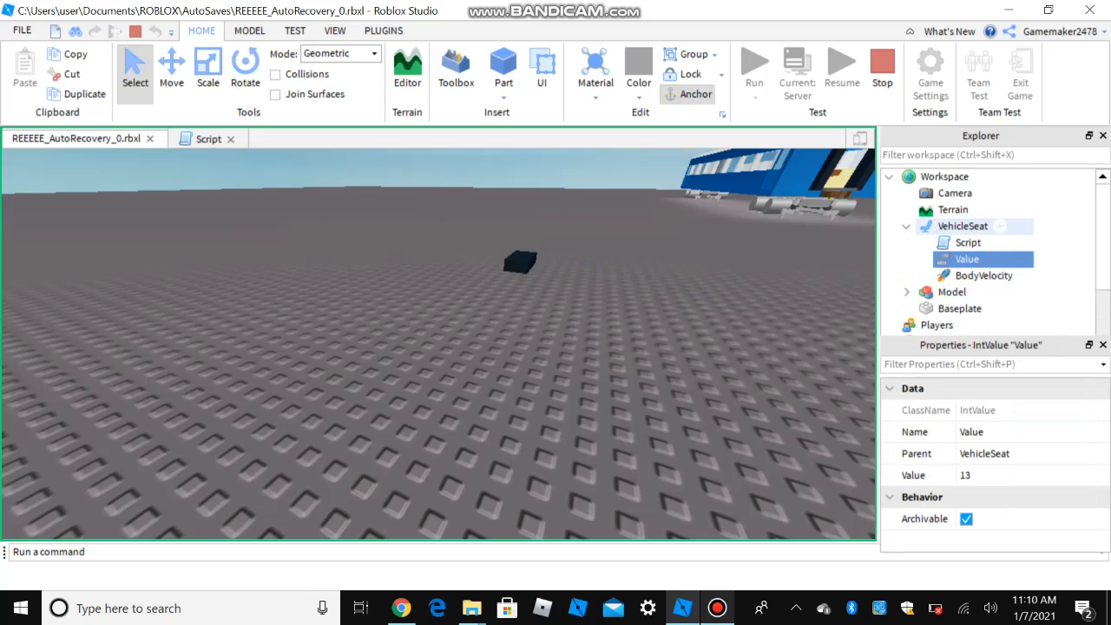
- Watch the Value count up to 13 and the seat's Throttle read -1 while the vehicle drives
click(961, 226)
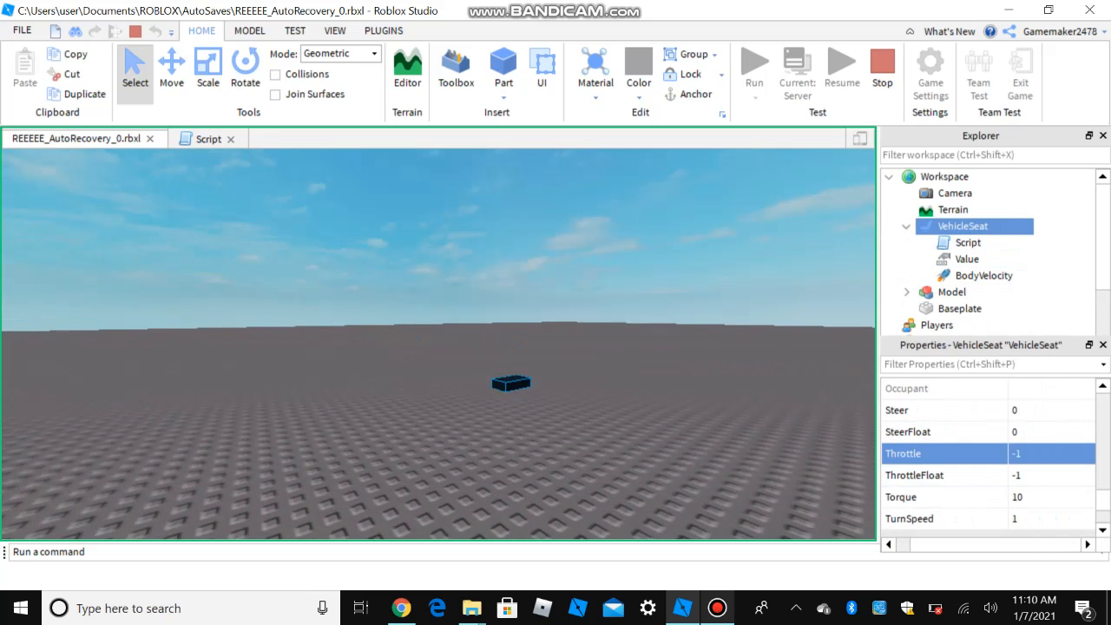
click(965, 259)
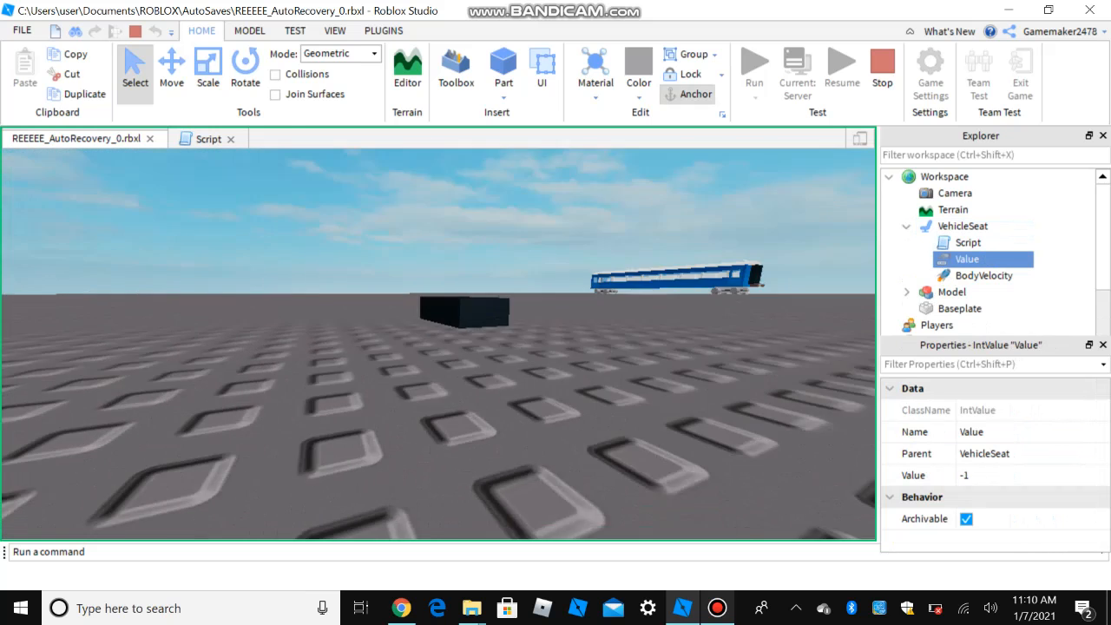
click(963, 226)
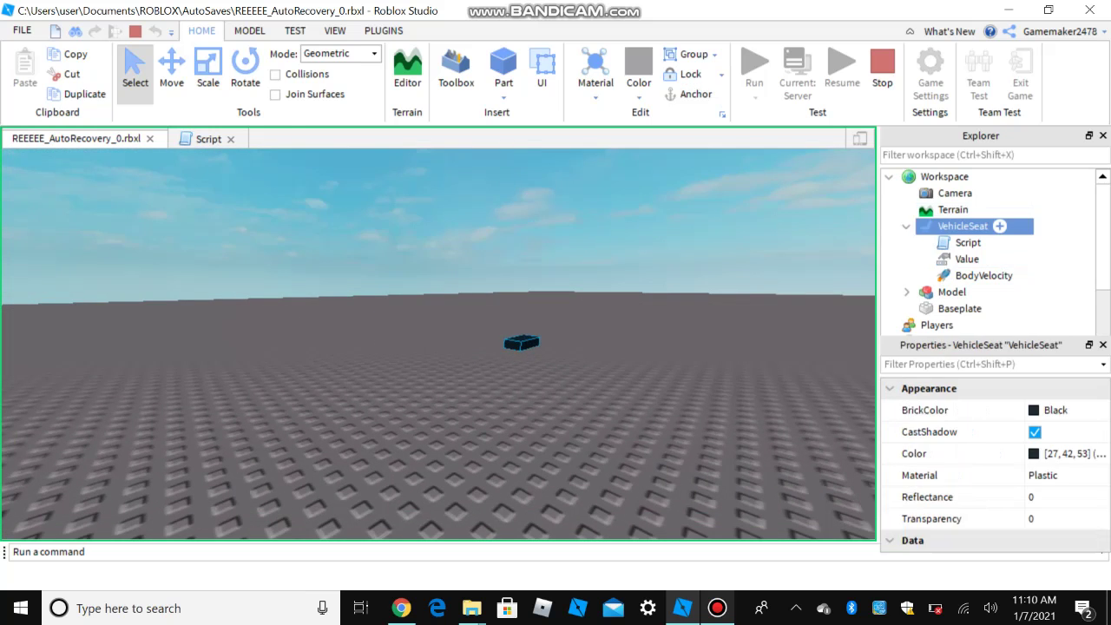
scroll(down, 3)
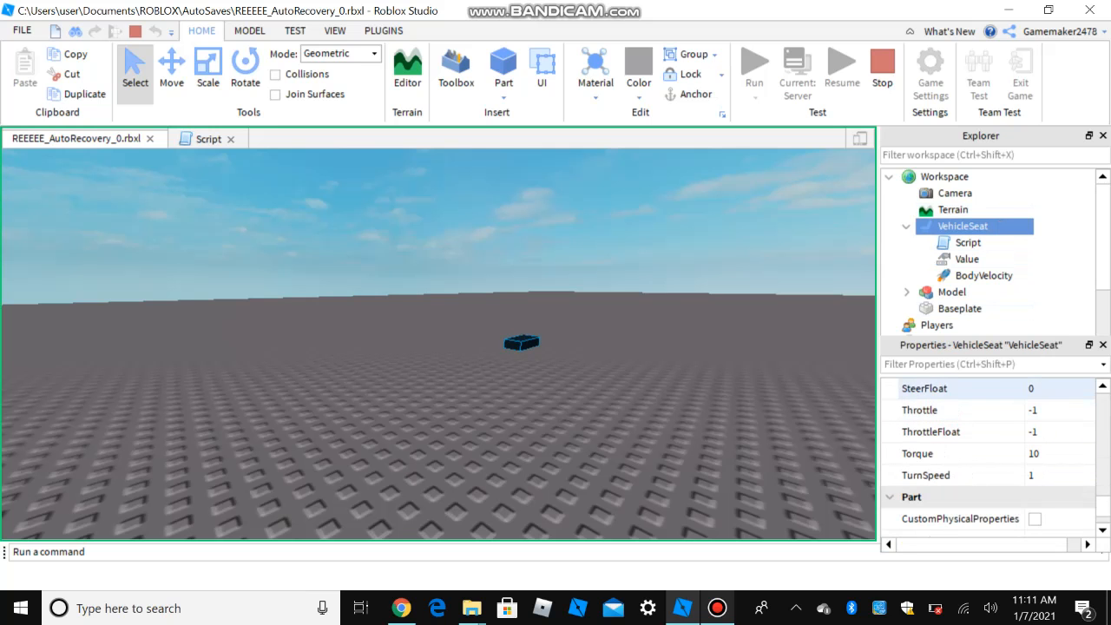